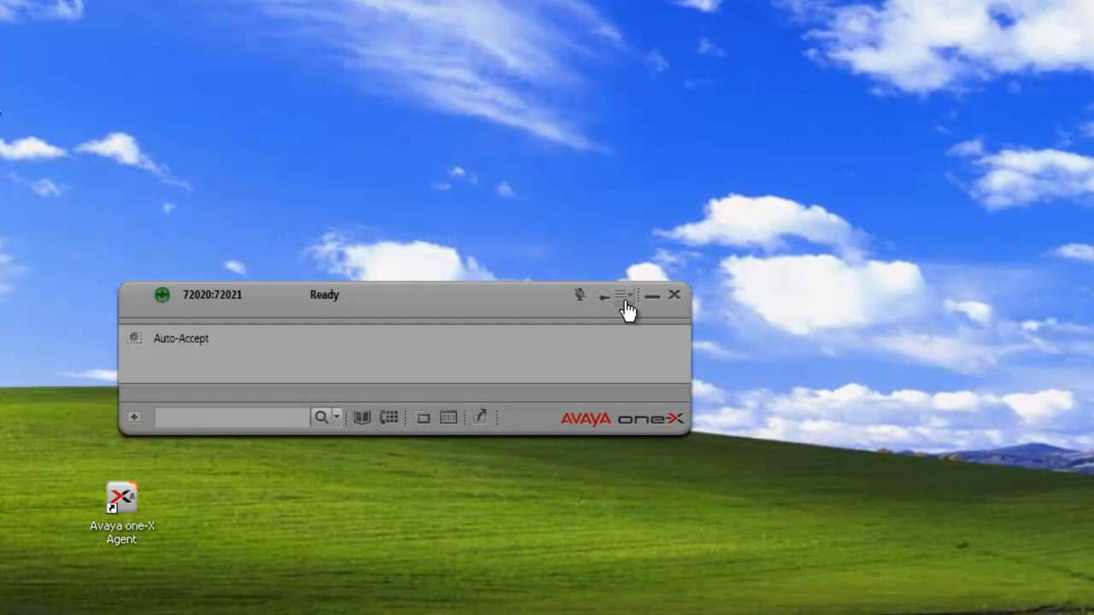
pyautogui.moveTo(603, 334)
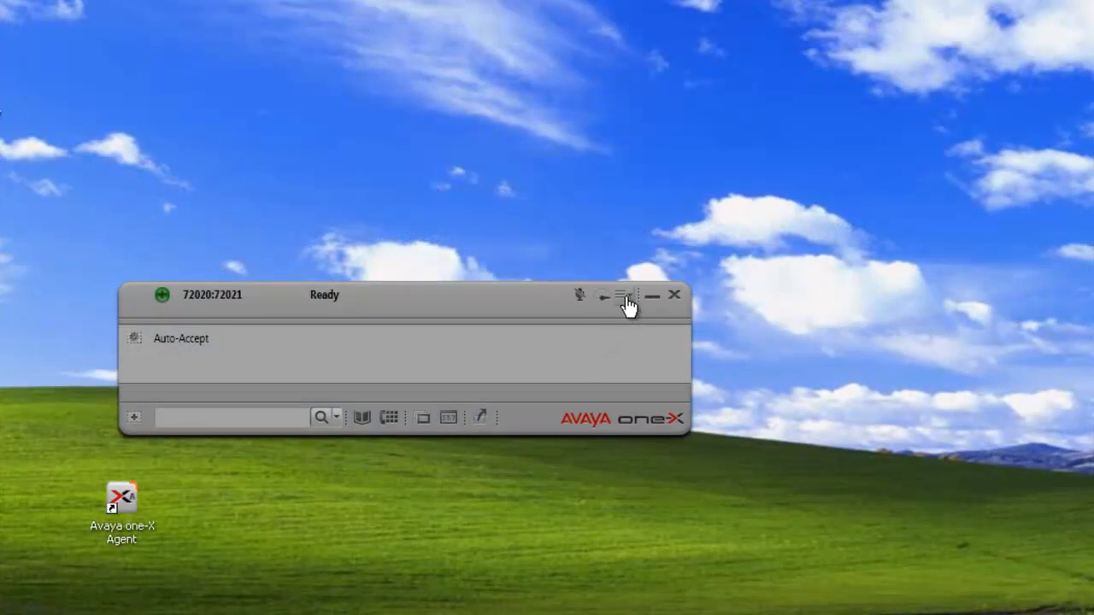
# Open the agent bar's main menu and point to System Settings
pyautogui.click(624, 295)
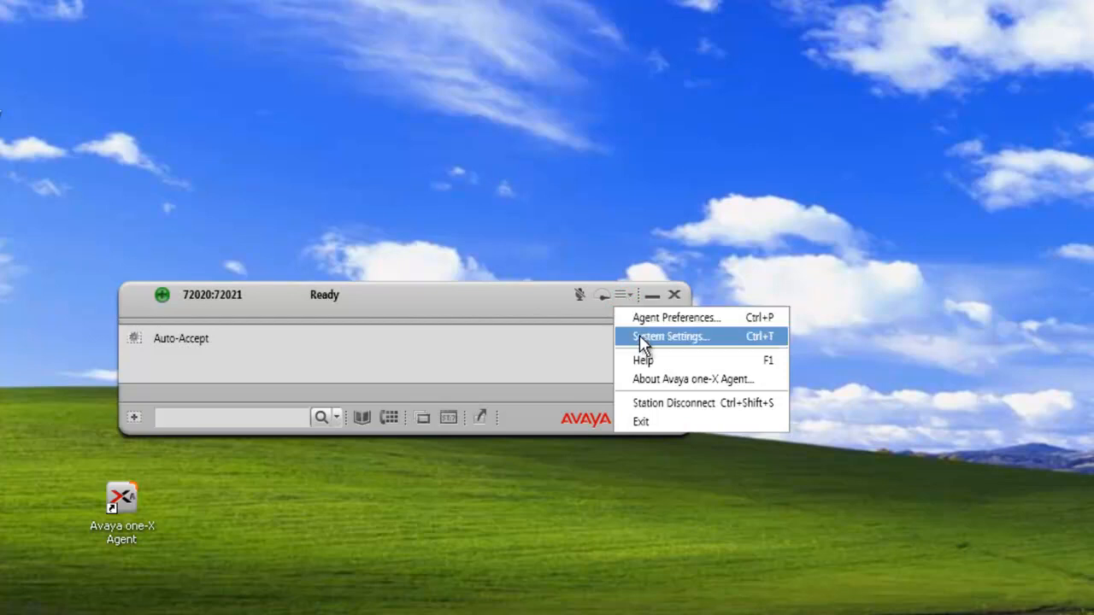
pyautogui.click(670, 336)
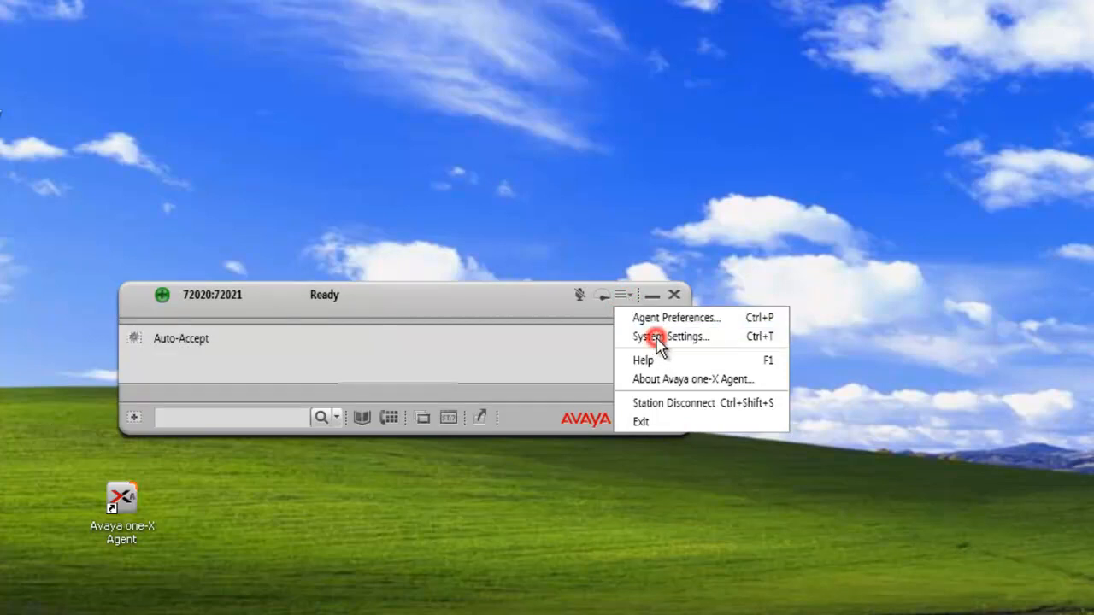
# Open System Settings on the Screen Pop page
pyautogui.click(670, 335)
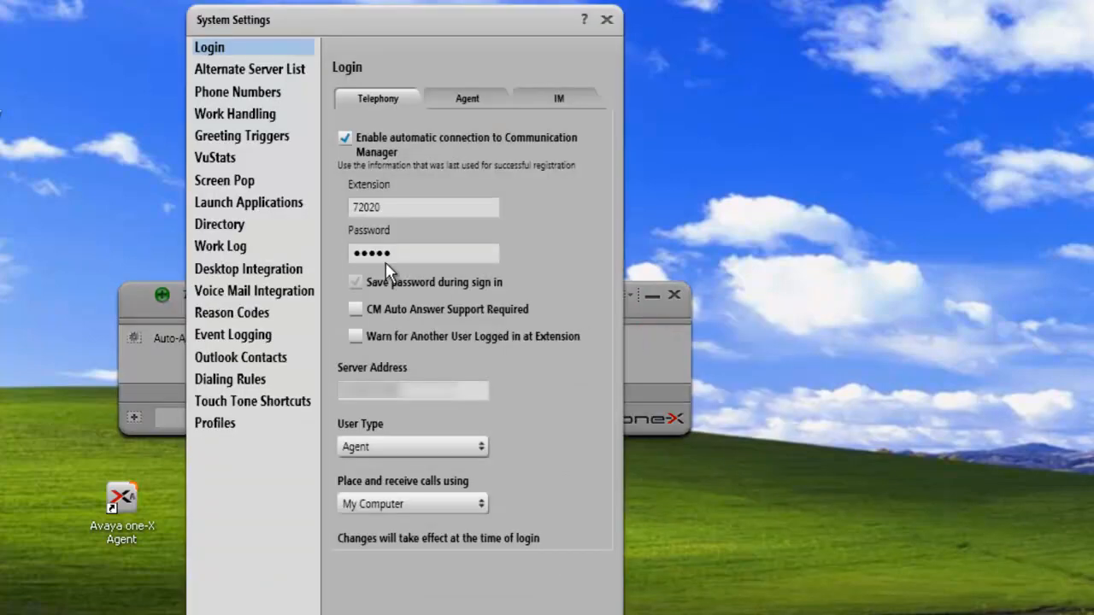
pyautogui.moveTo(225, 180)
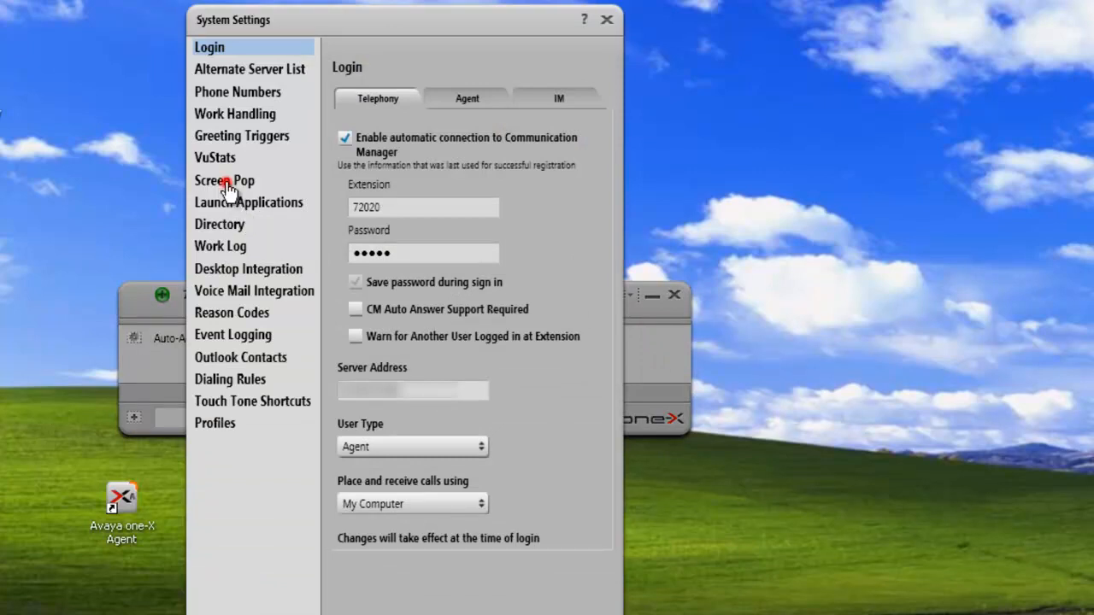
pyautogui.click(224, 180)
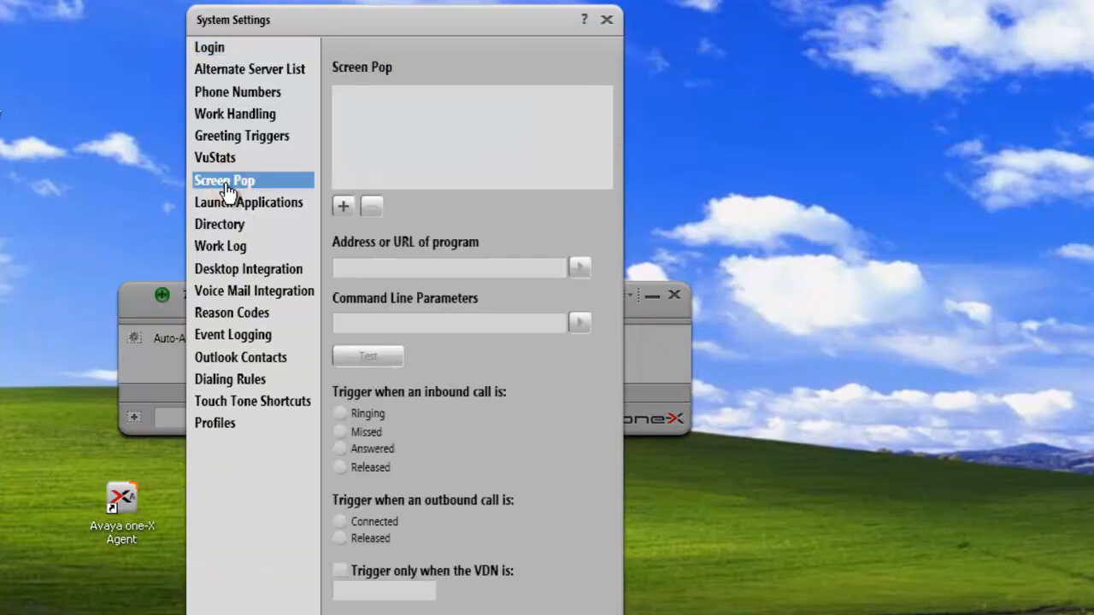
pyautogui.moveTo(529, 210)
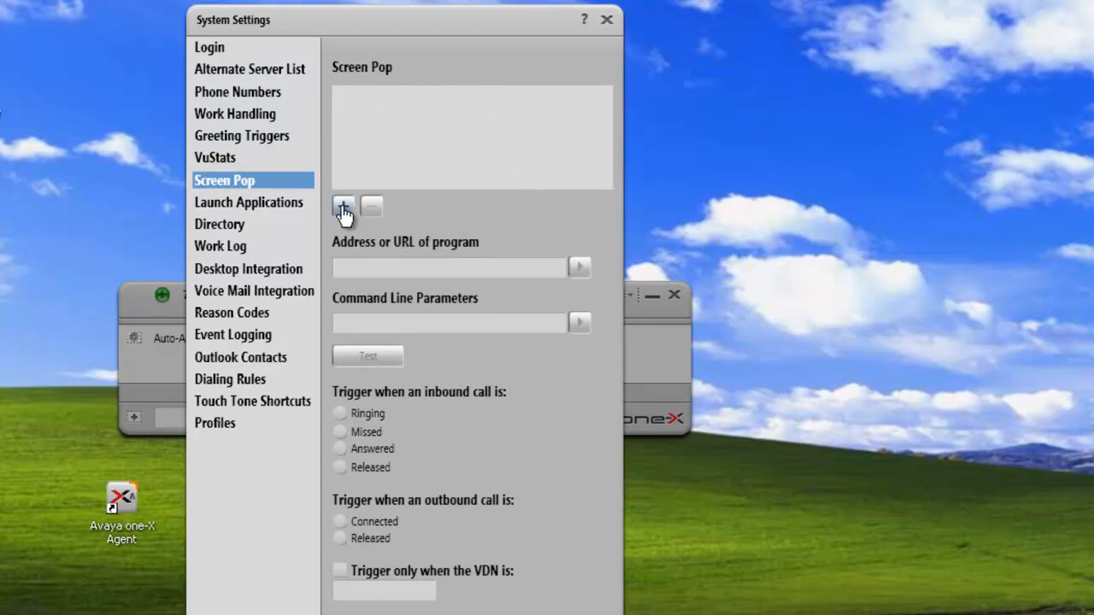
# Add a screen pop, rename it 'contacts', and tick it enabled
pyautogui.click(342, 207)
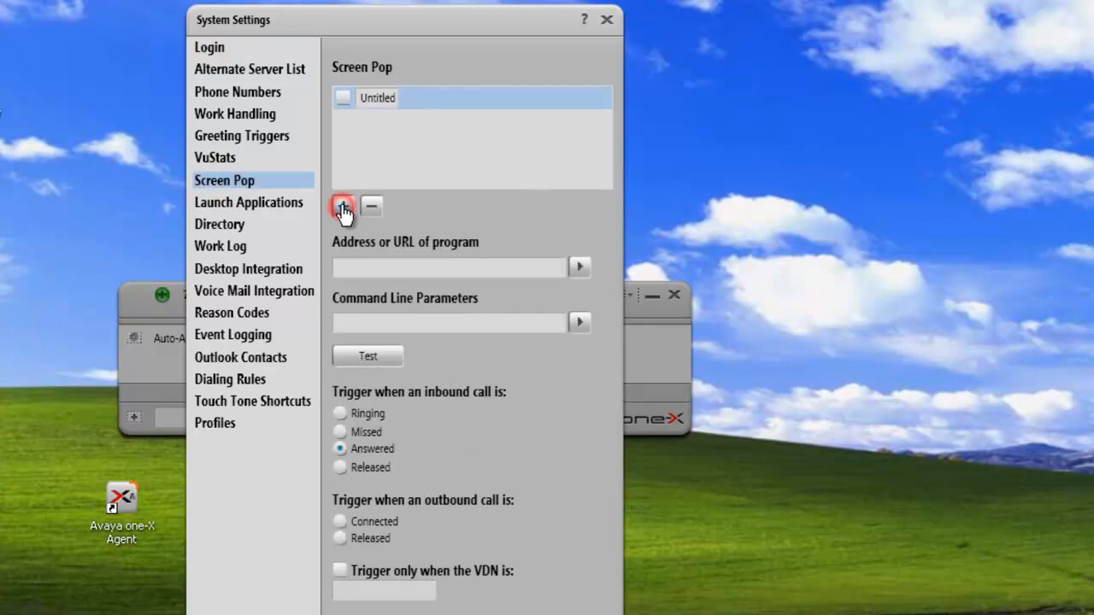
pyautogui.click(343, 207)
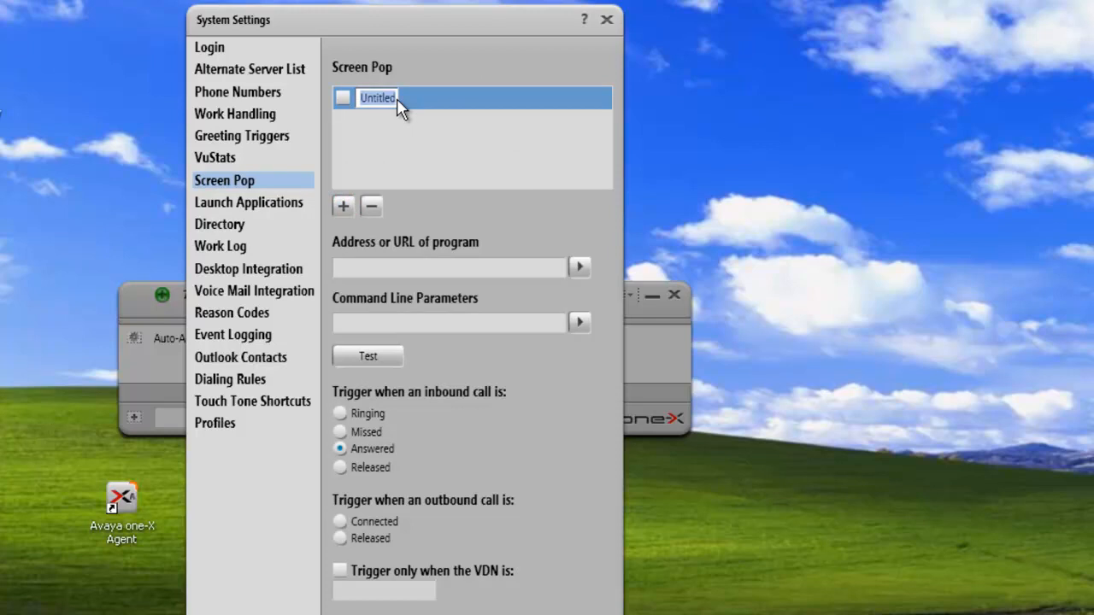
pyautogui.write('c')
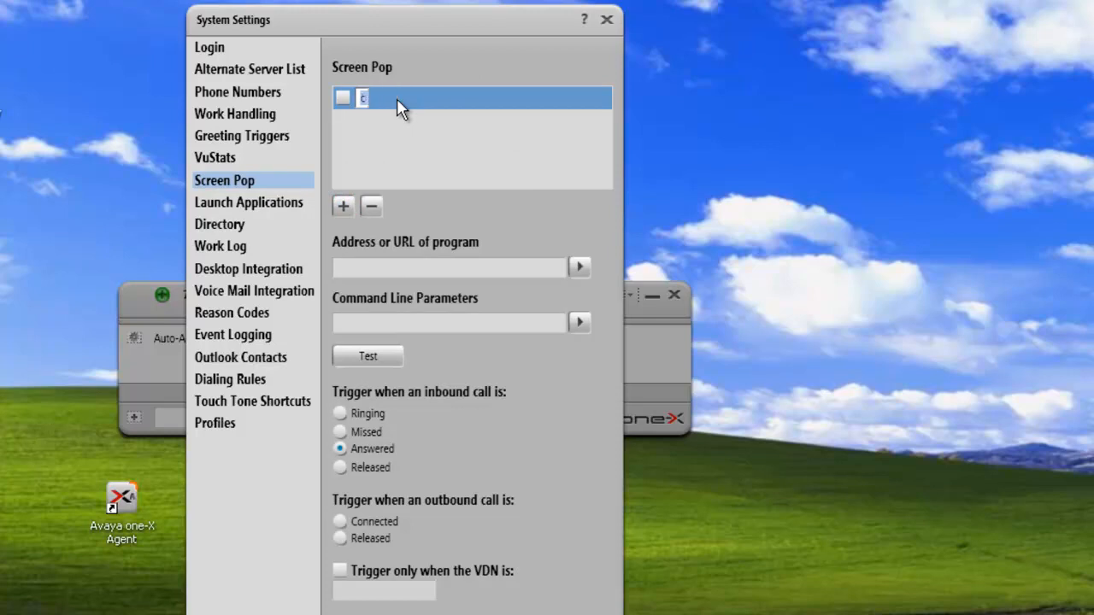
pyautogui.write('contacts')
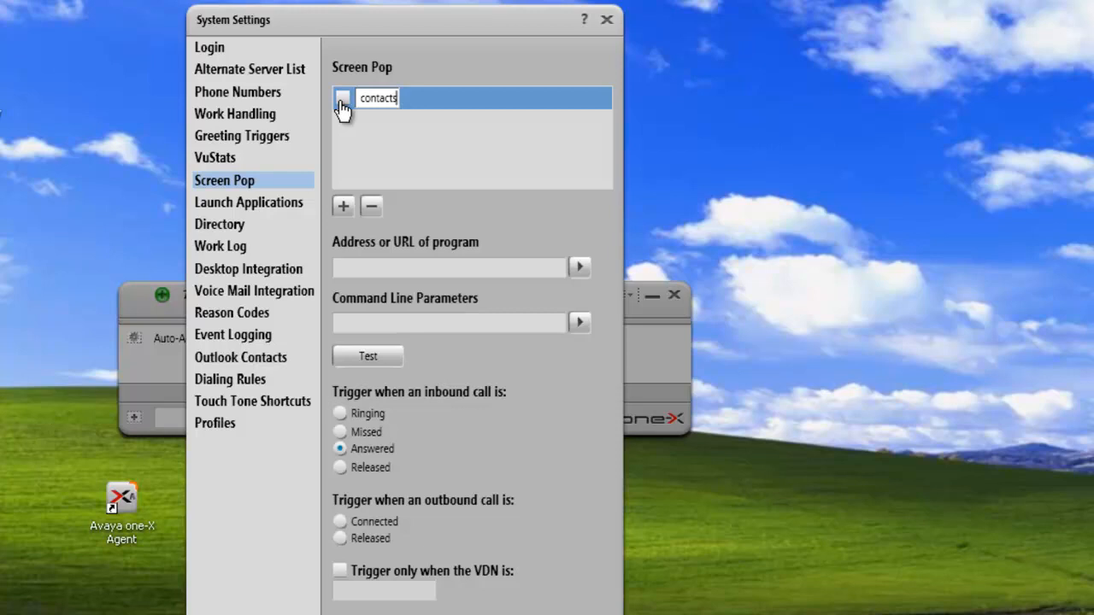
pyautogui.click(343, 98)
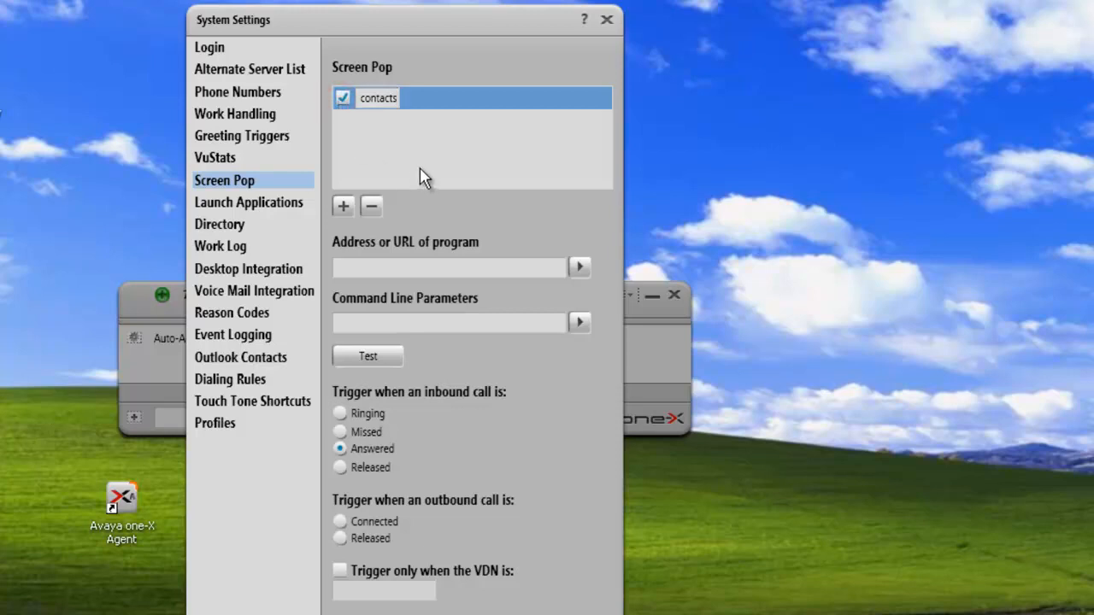
pyautogui.click(449, 267)
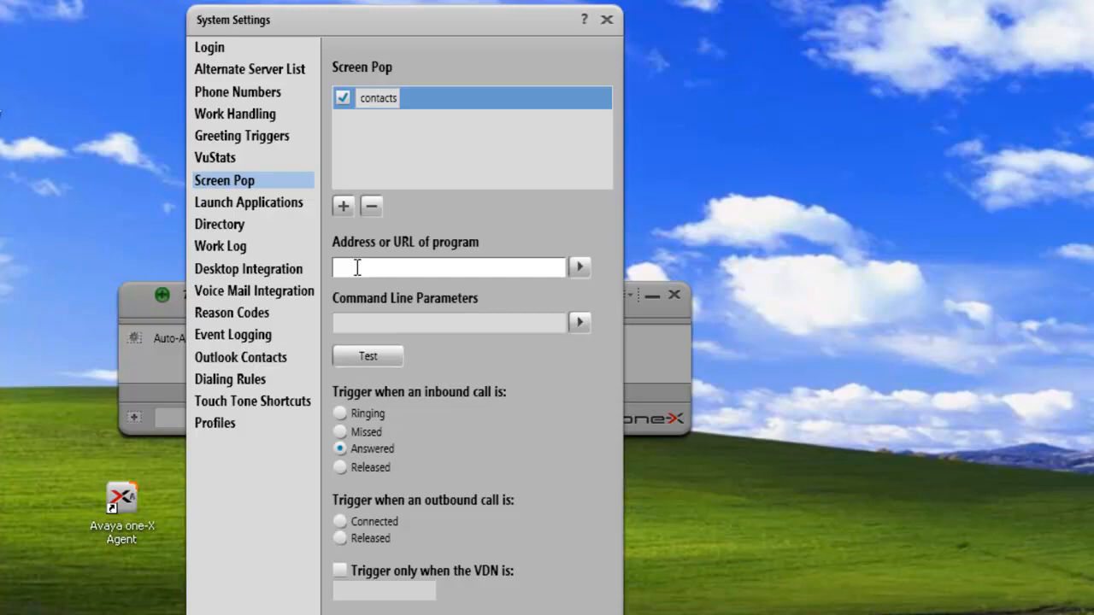
# Set the contacts pop's program to C:\Program Files\Outlook Express\wab.exe
pyautogui.click(448, 267)
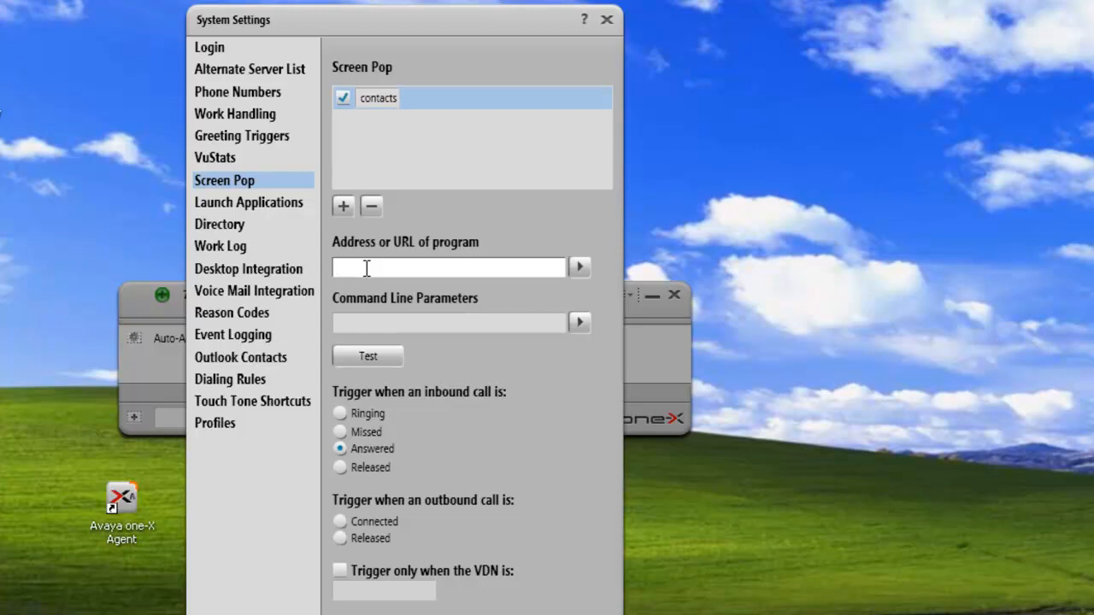
pyautogui.write('C:\\Program Files\\Outlook Express\\wab.exe')
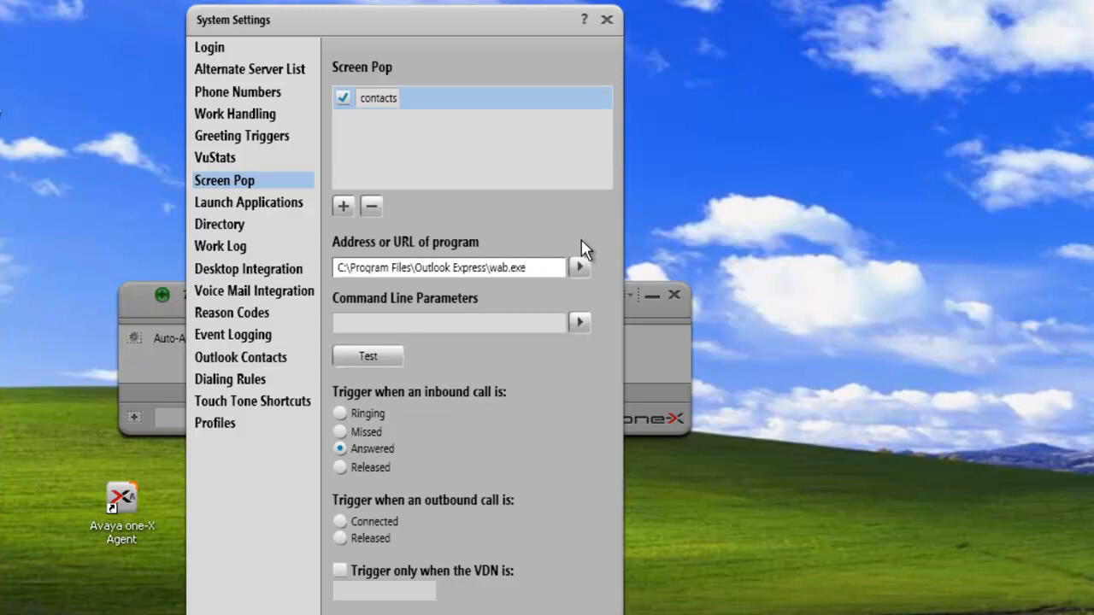
pyautogui.moveTo(528, 234)
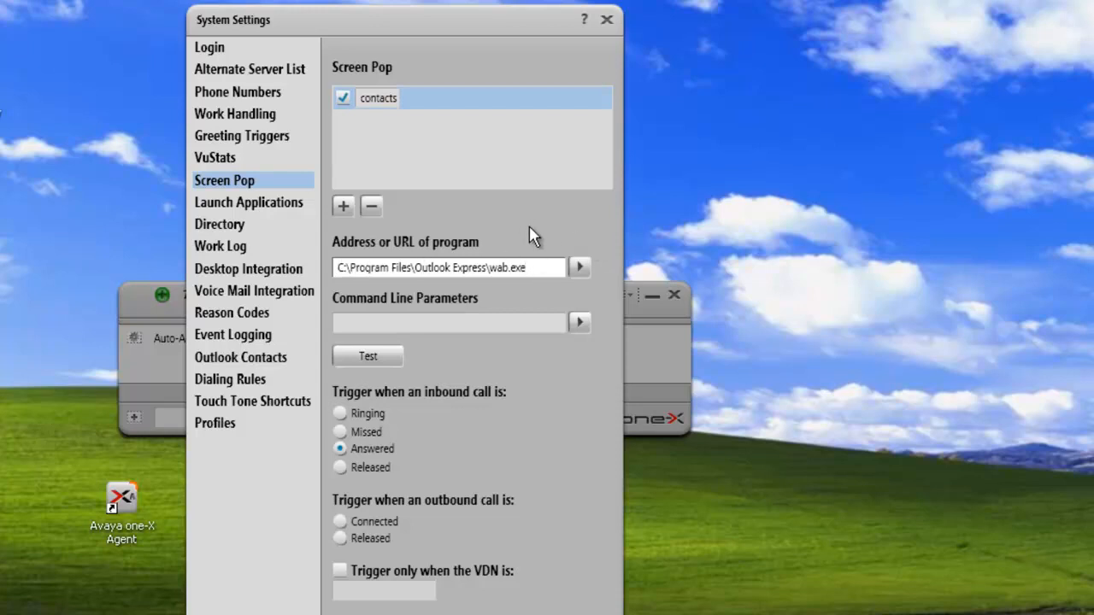
pyautogui.moveTo(494, 289)
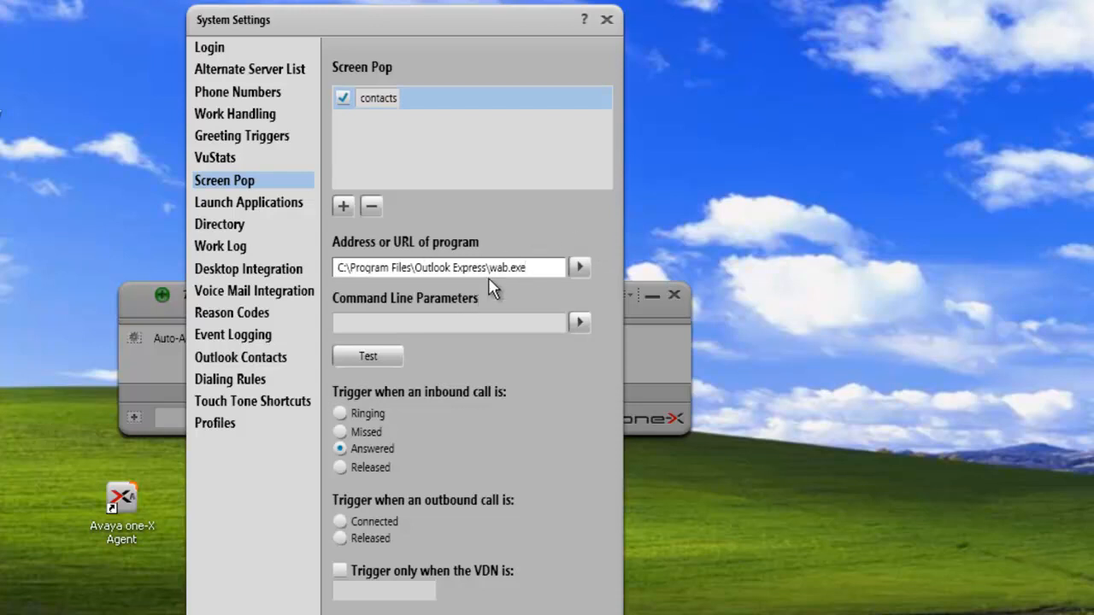
pyautogui.click(444, 267)
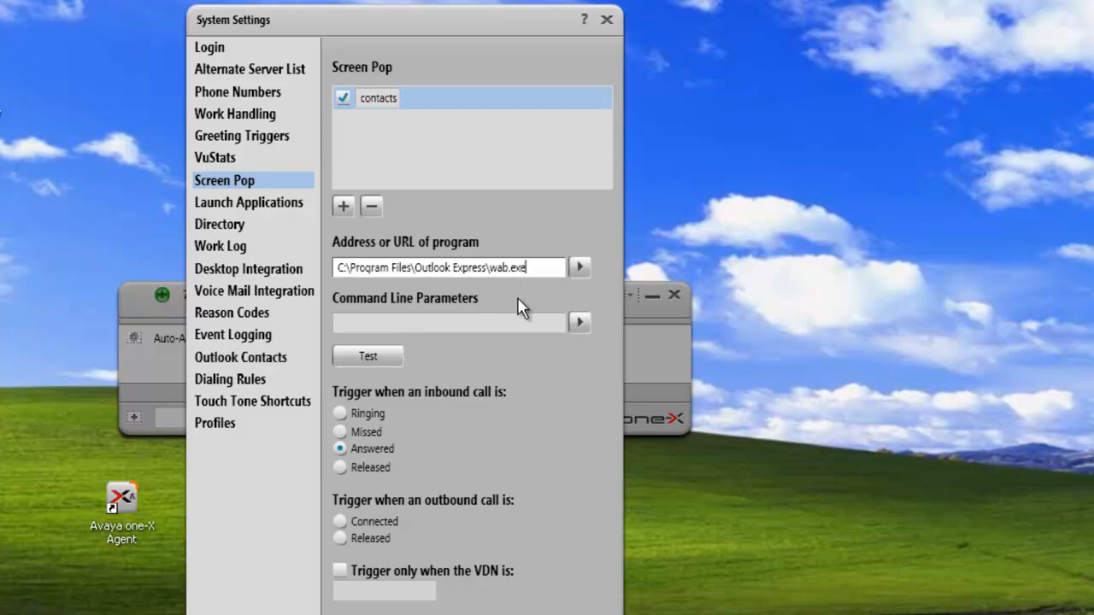
pyautogui.click(578, 267)
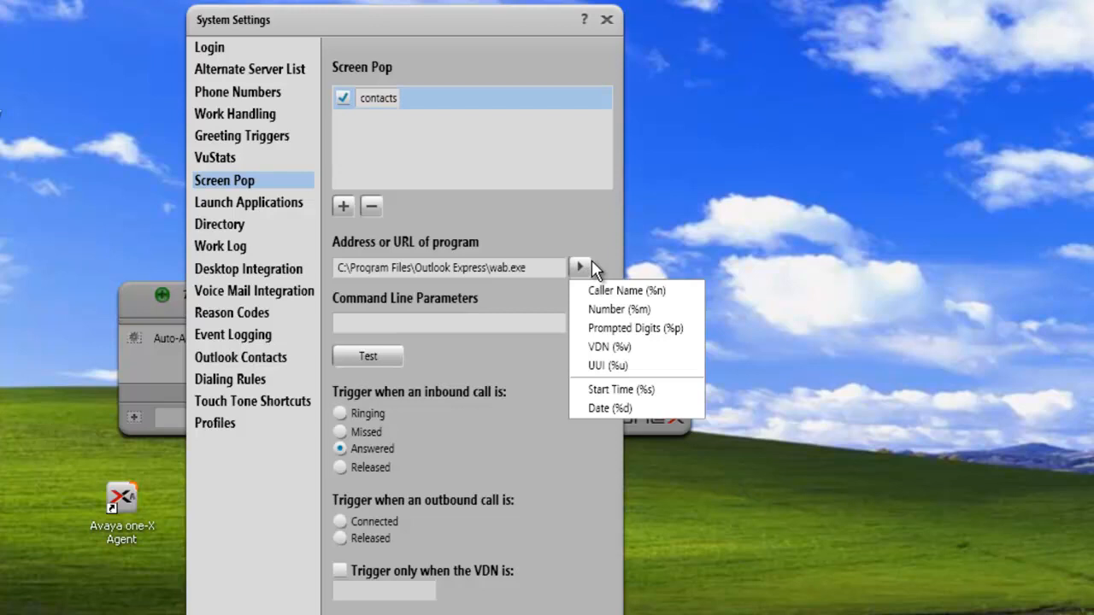
pyautogui.moveTo(605, 366)
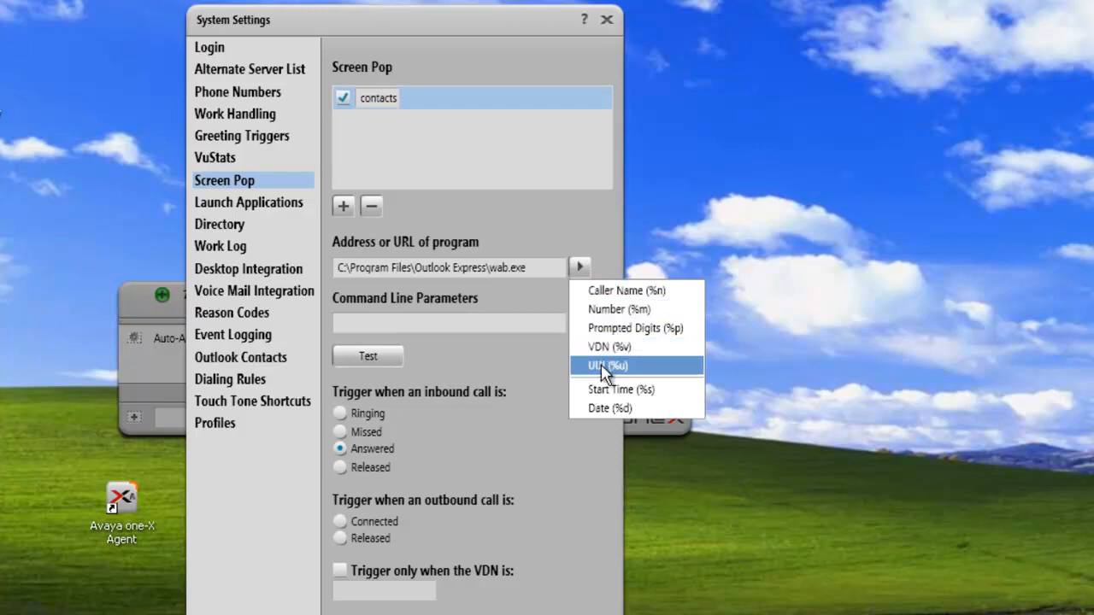
pyautogui.moveTo(615, 290)
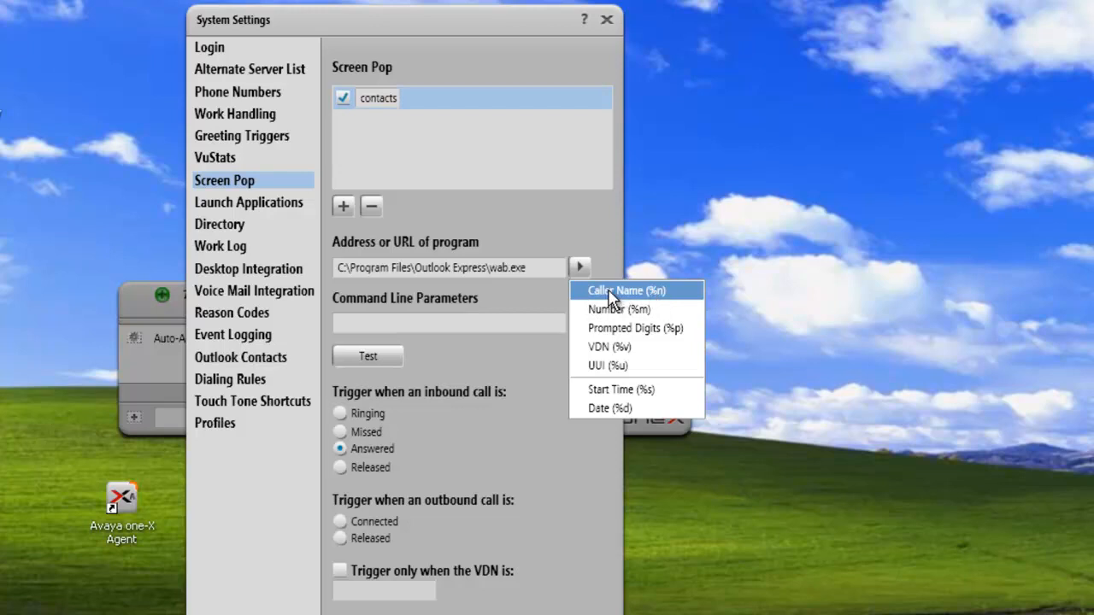
pyautogui.moveTo(585, 346)
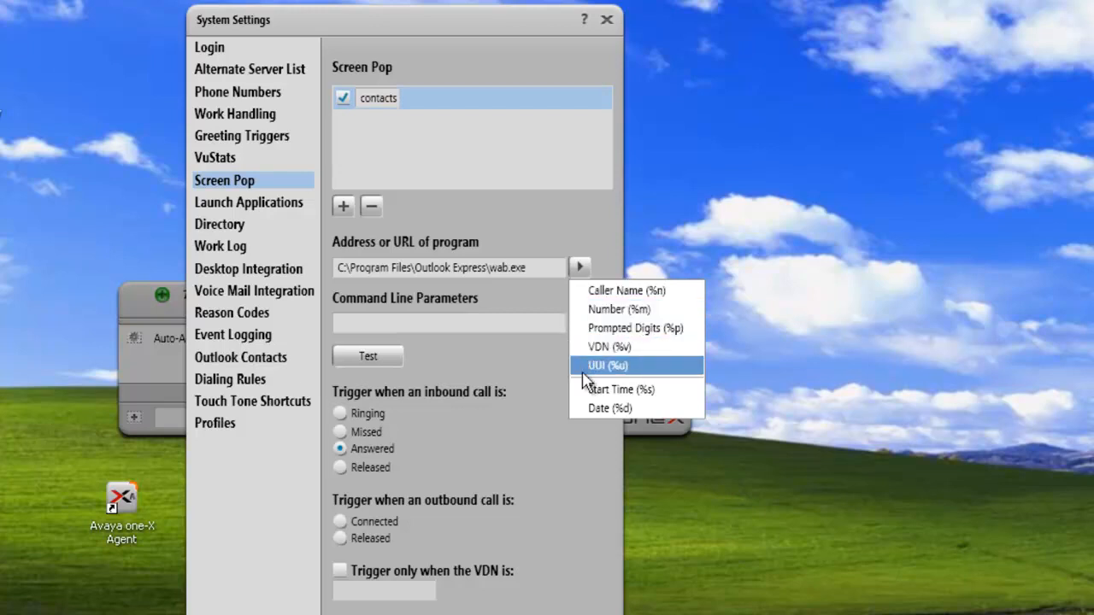
pyautogui.moveTo(627, 290)
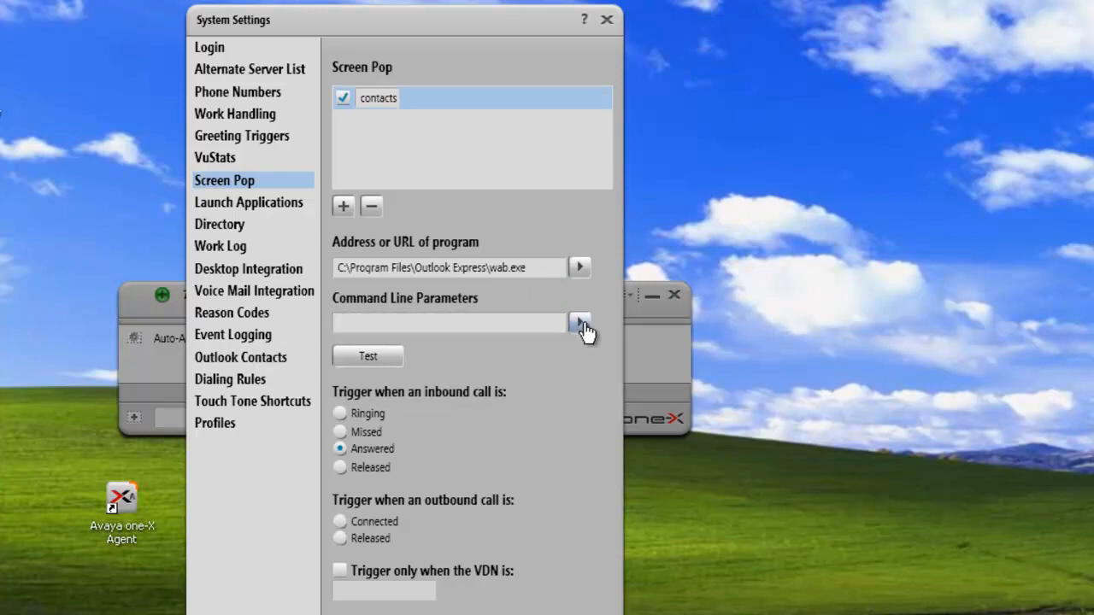
pyautogui.click(579, 322)
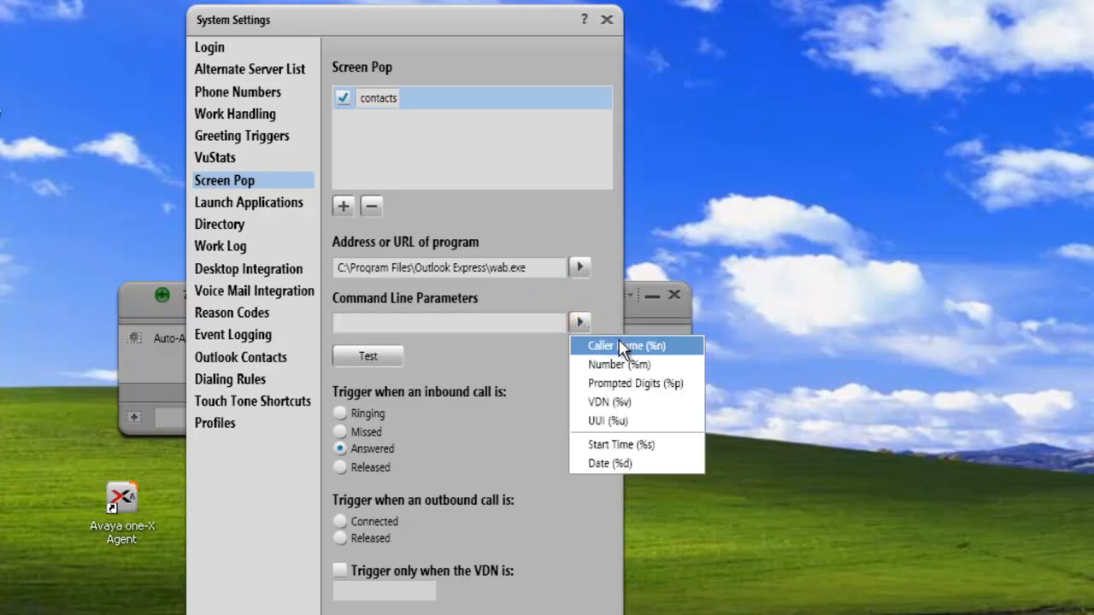
pyautogui.moveTo(632, 421)
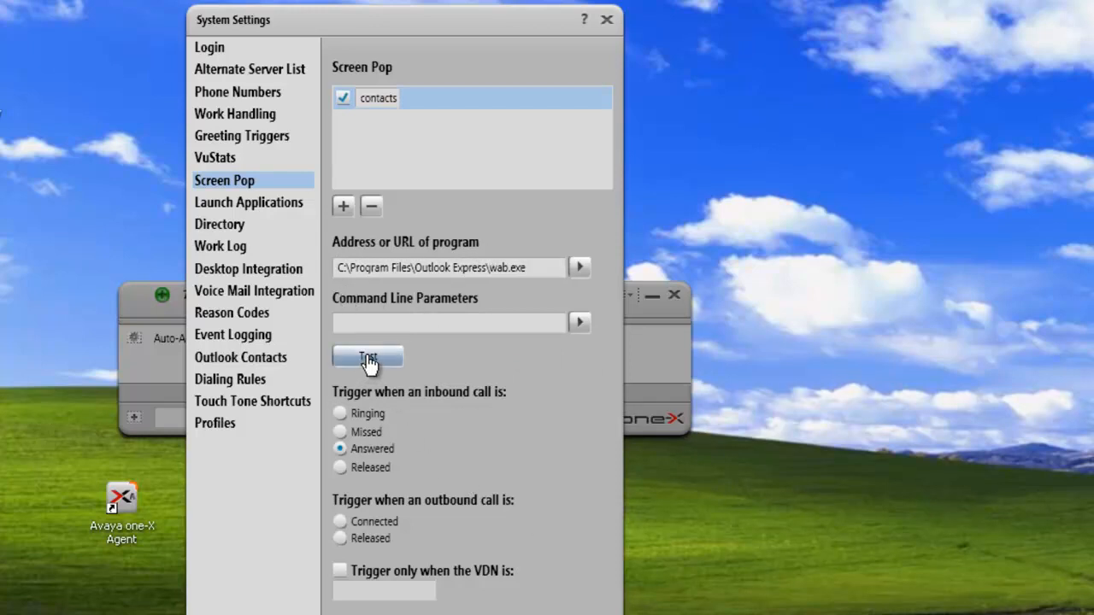
pyautogui.click(367, 357)
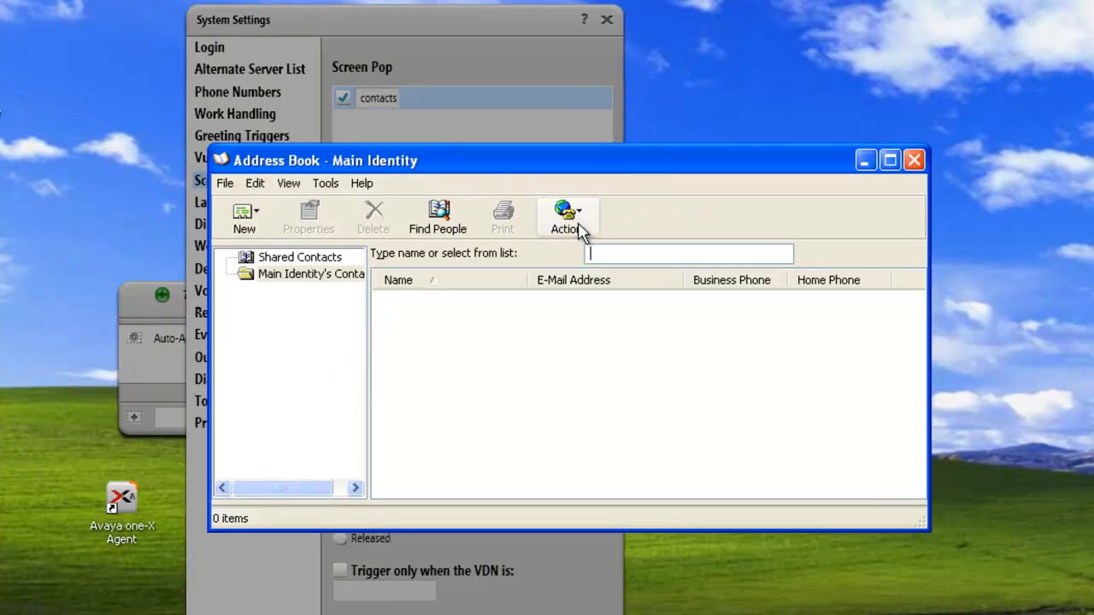
pyautogui.click(914, 160)
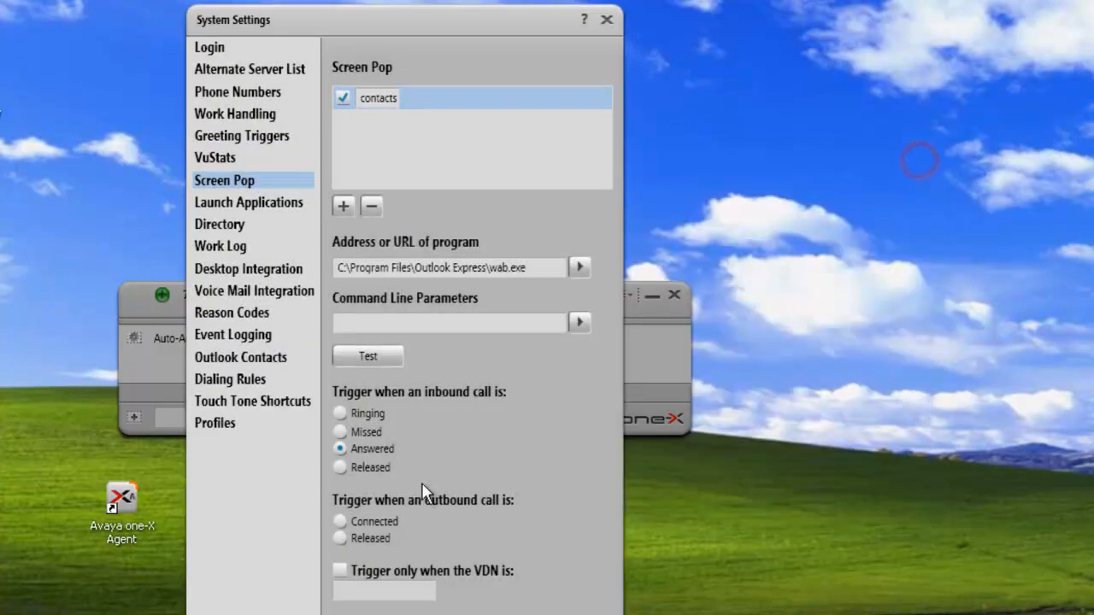
pyautogui.moveTo(504, 415)
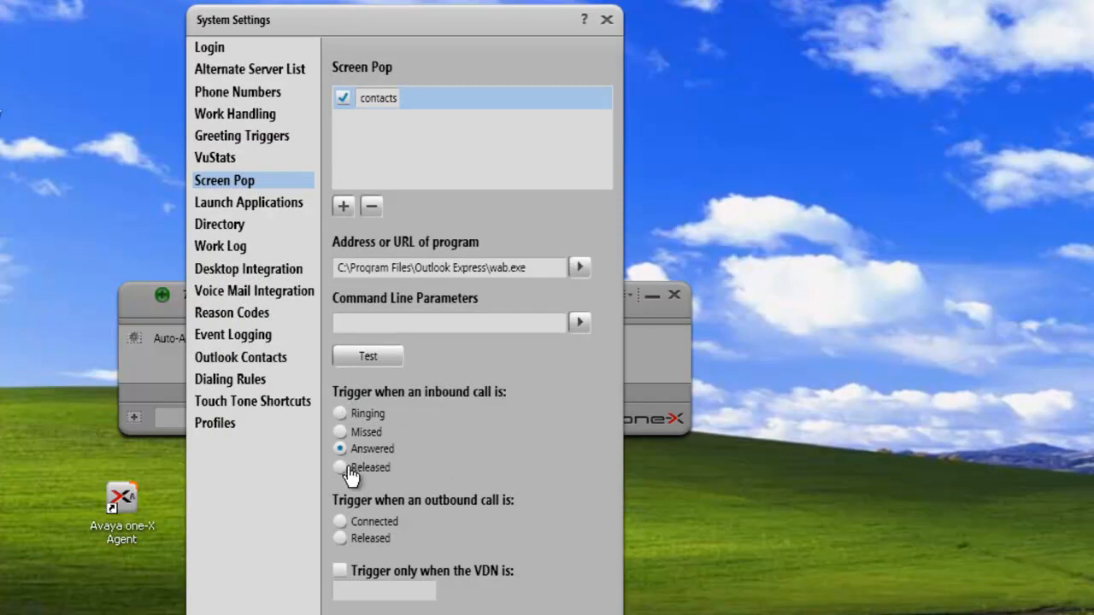
pyautogui.moveTo(419, 445)
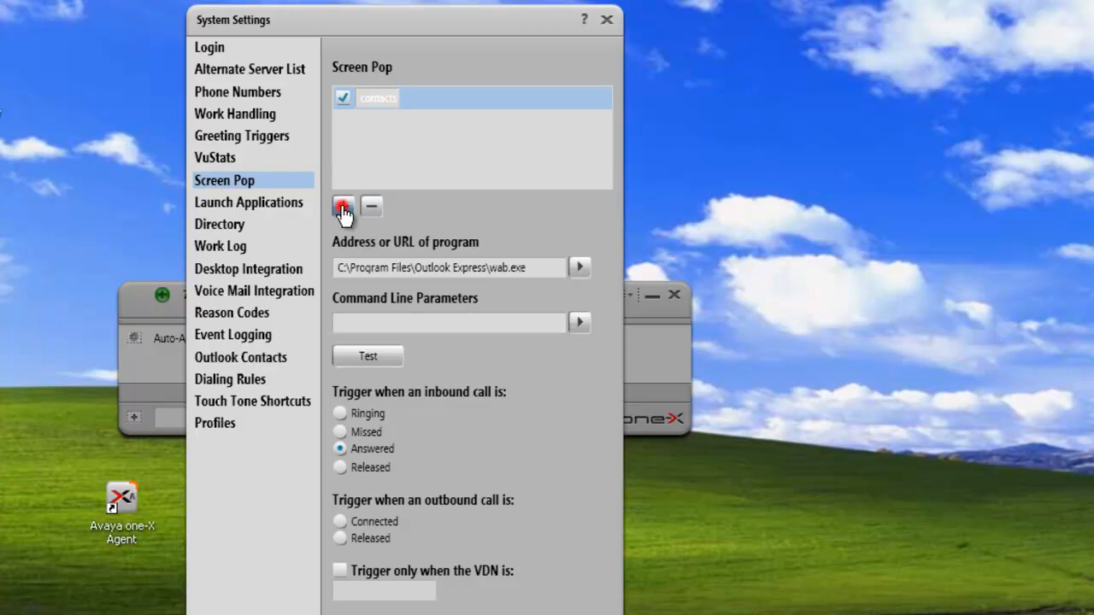
# Add an enabled 'Comand line' screen pop launching cmd.exe
pyautogui.click(343, 205)
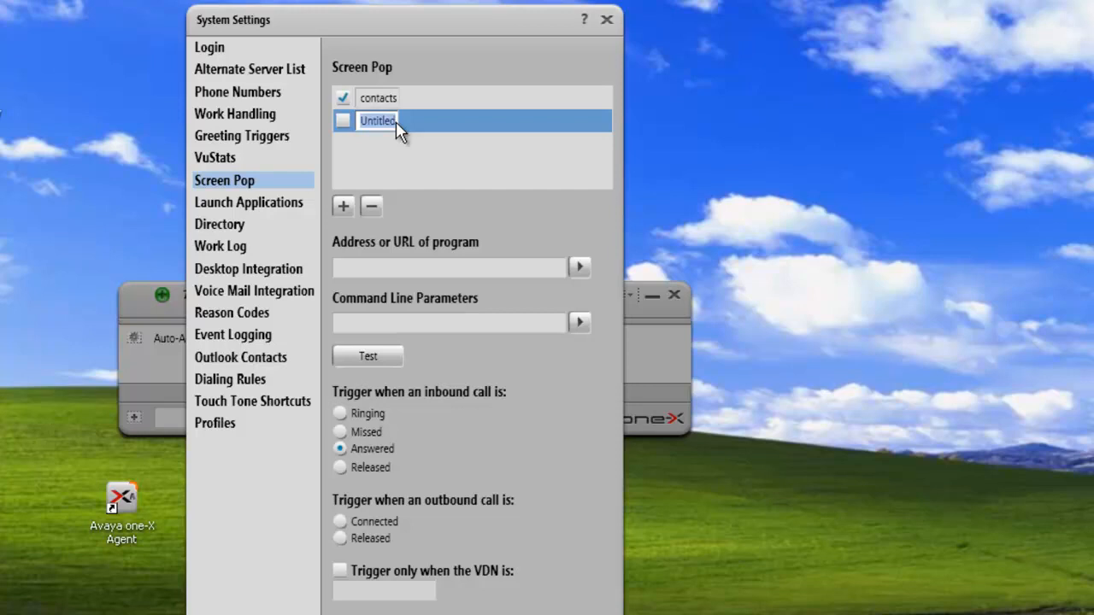
pyautogui.write('c')
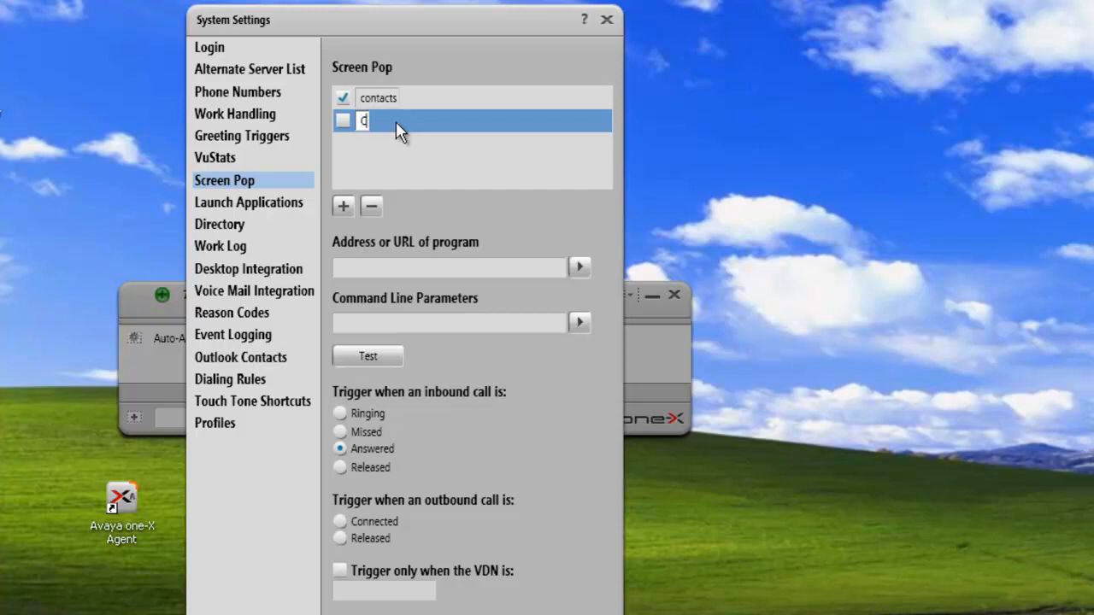
pyautogui.write('Comand line')
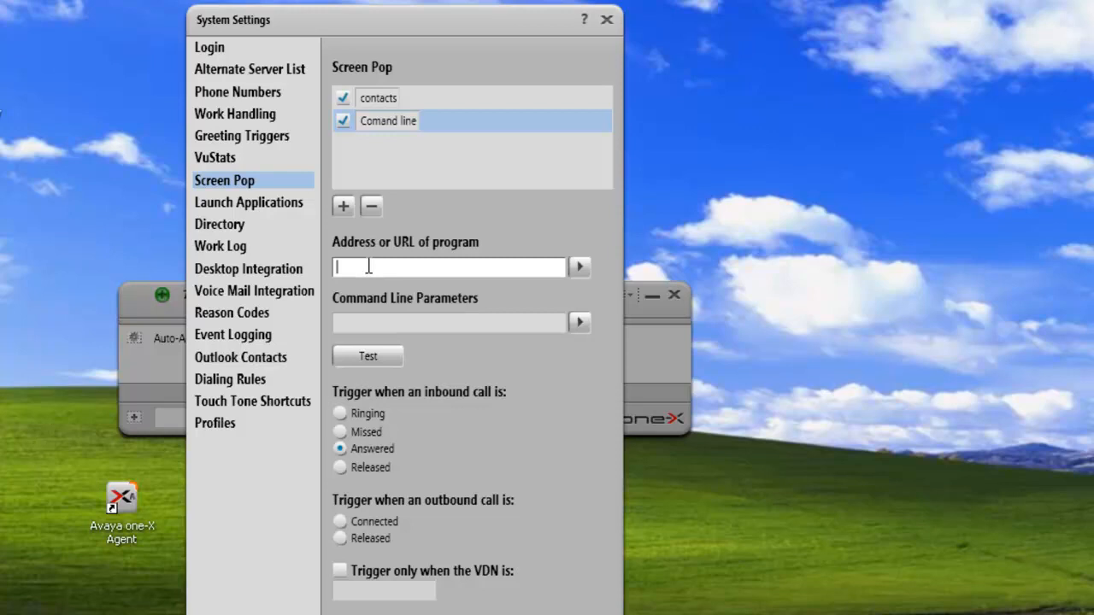
pyautogui.write('cmd')
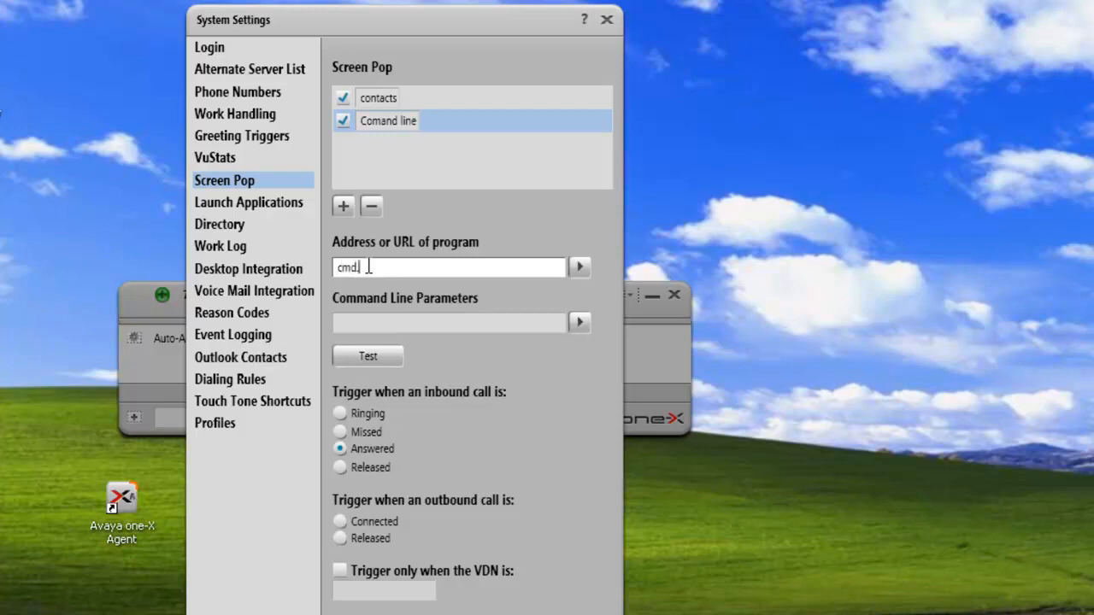
pyautogui.write('.exe')
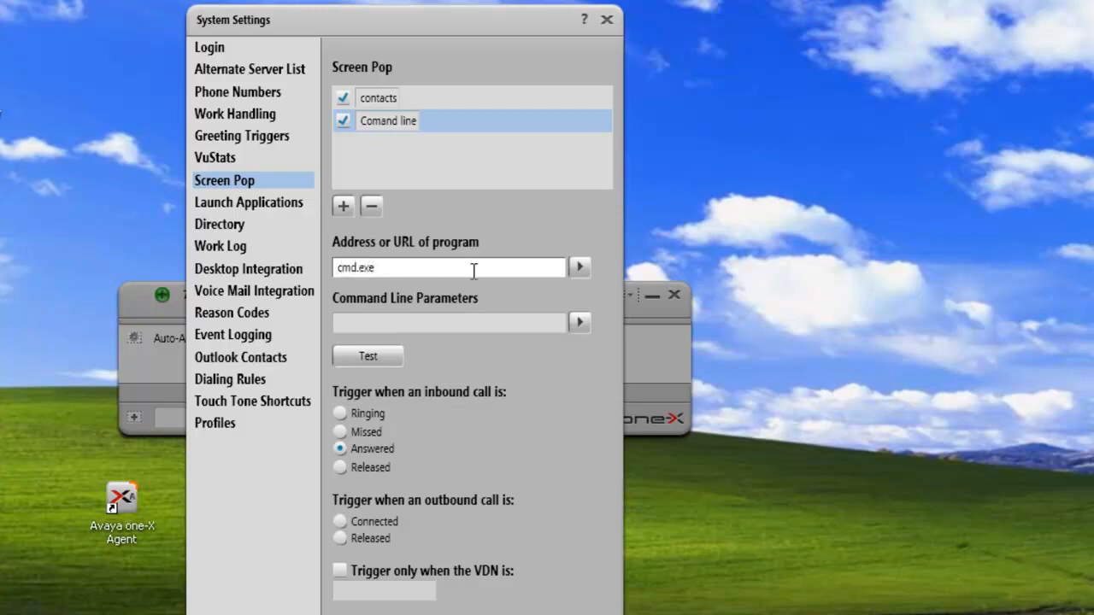
pyautogui.click(475, 323)
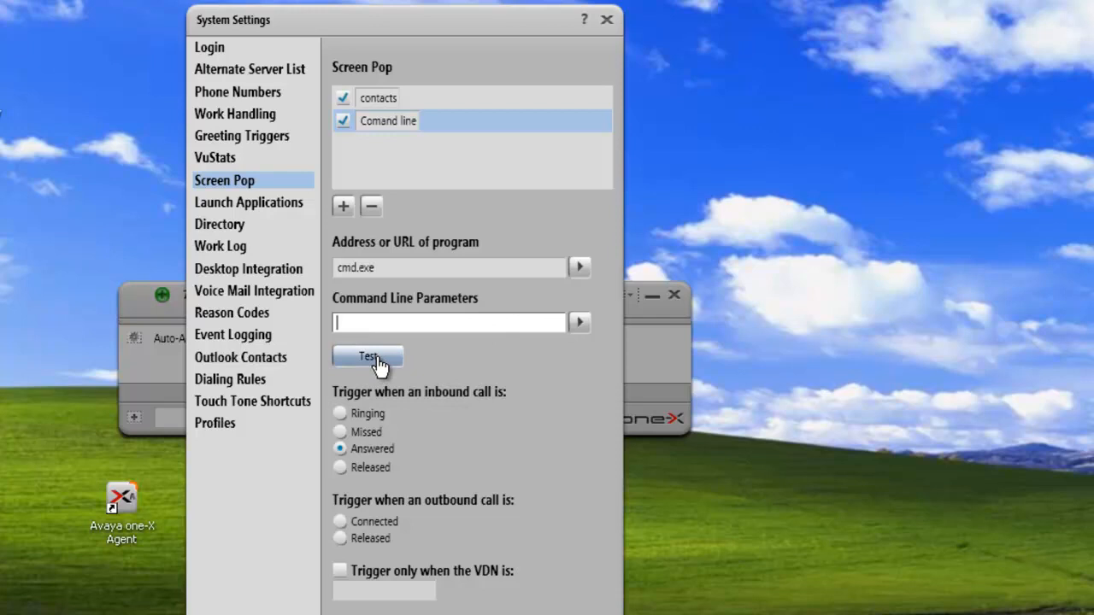
pyautogui.click(368, 357)
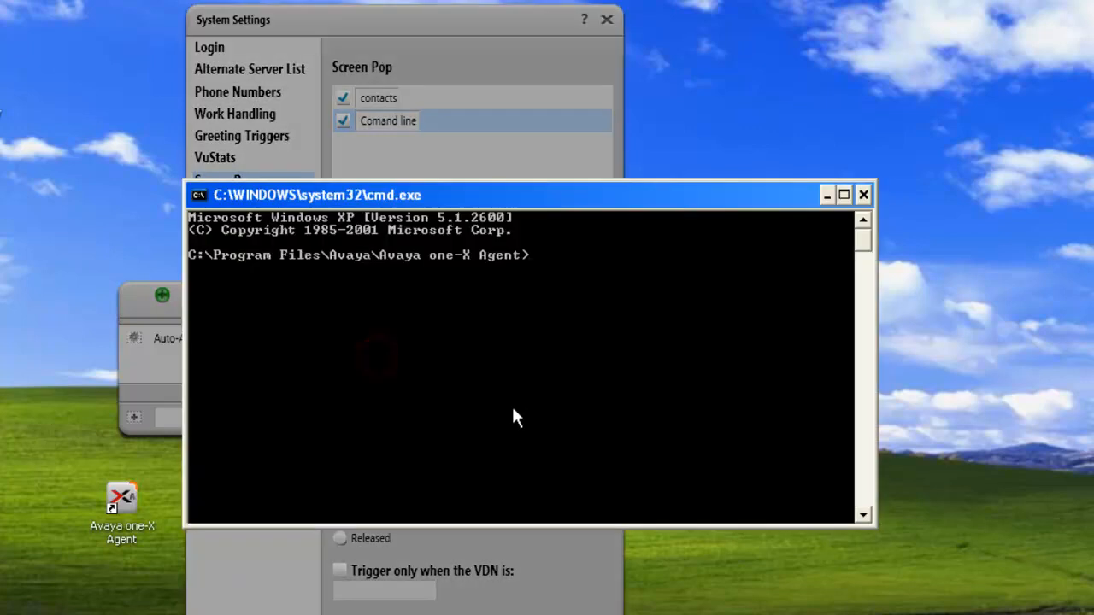
pyautogui.moveTo(842, 247)
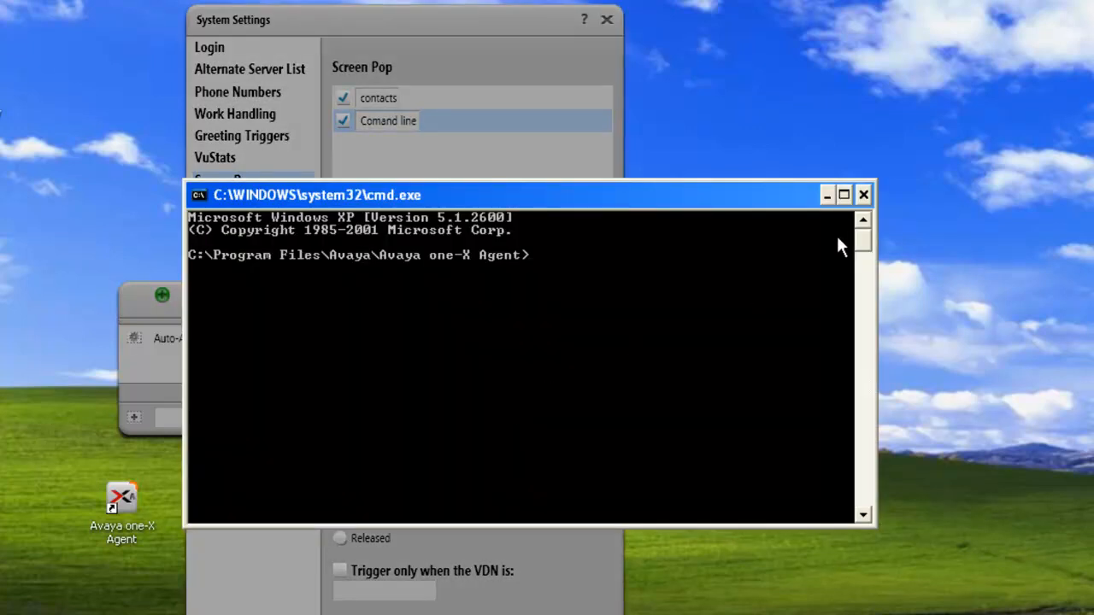
pyautogui.click(863, 195)
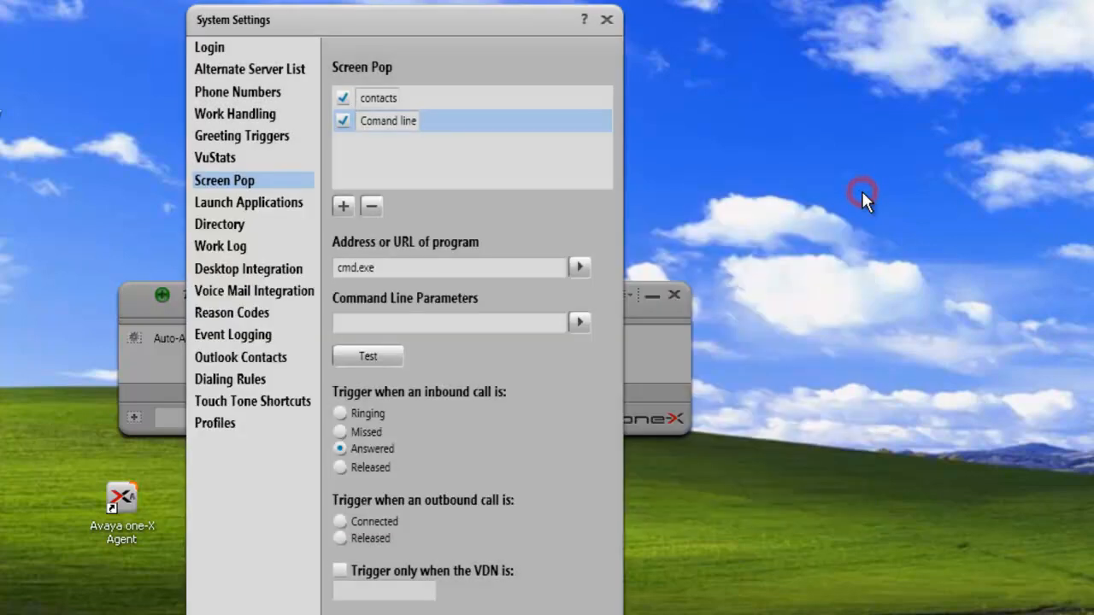
pyautogui.moveTo(382, 494)
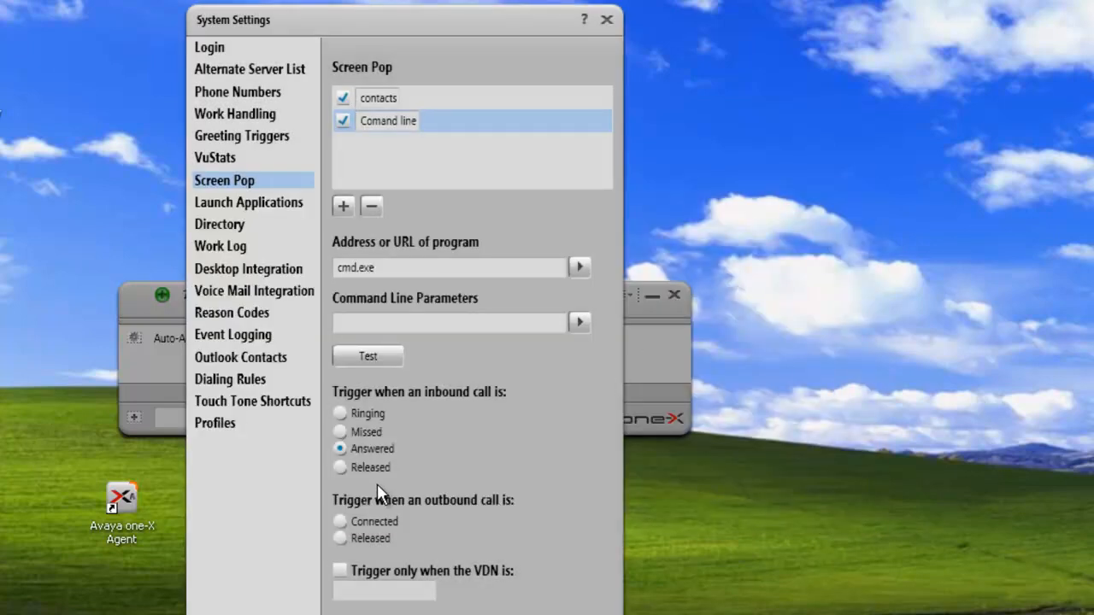
pyautogui.moveTo(340, 468)
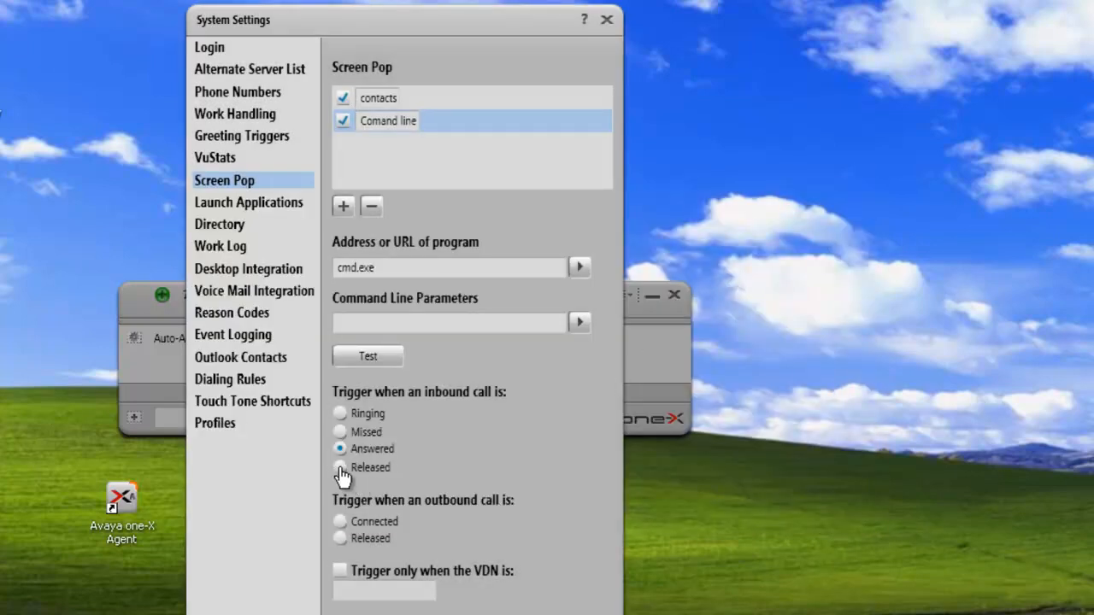
# Choose the Released inbound call trigger for the Comand line pop
pyautogui.click(340, 467)
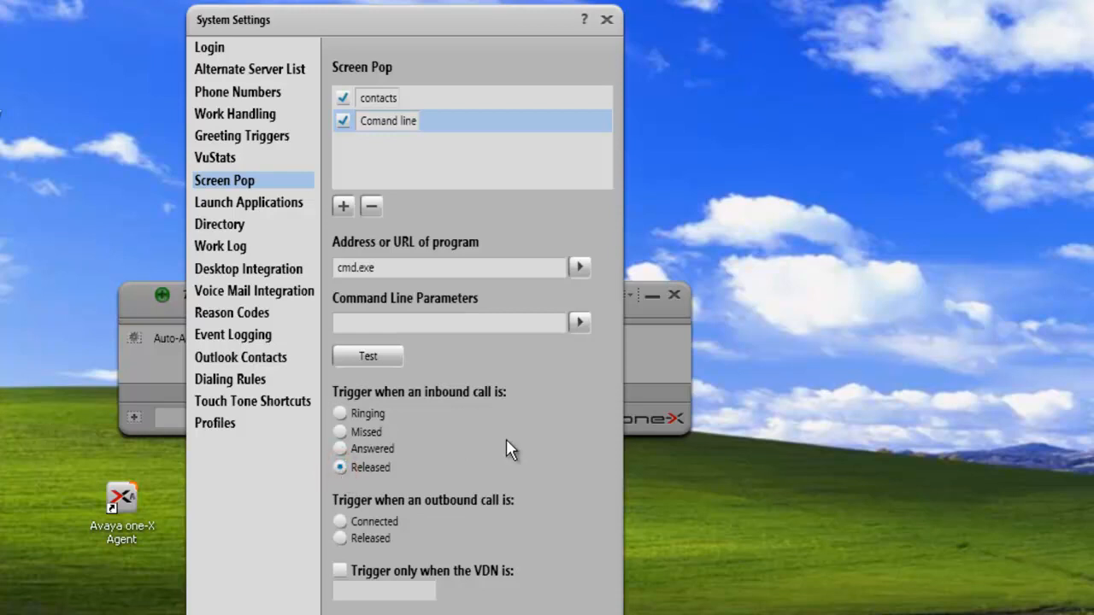
pyautogui.moveTo(438, 483)
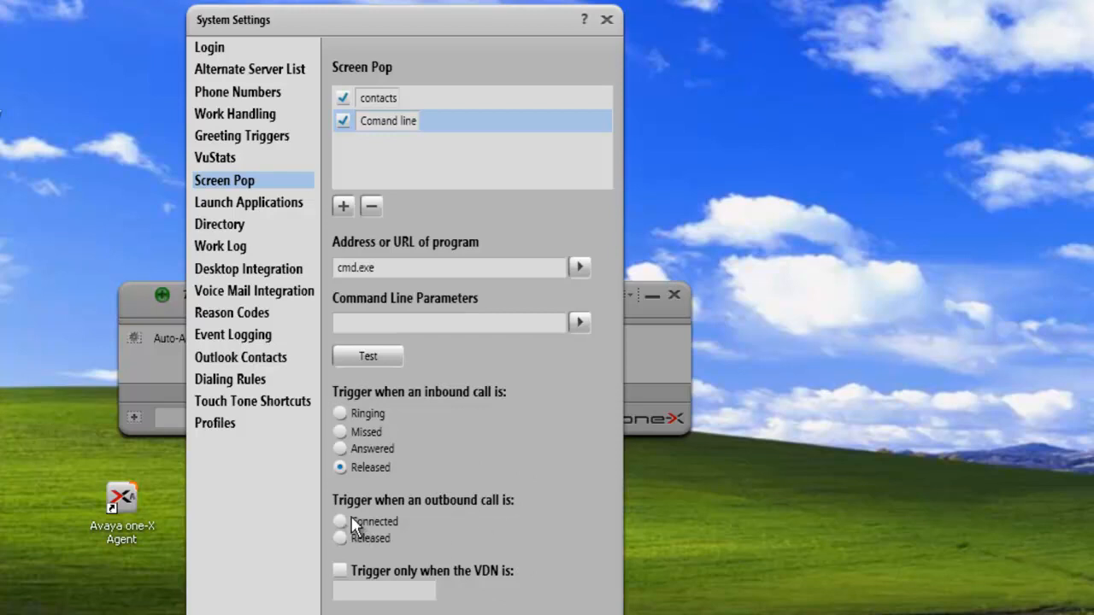
pyautogui.moveTo(354, 513)
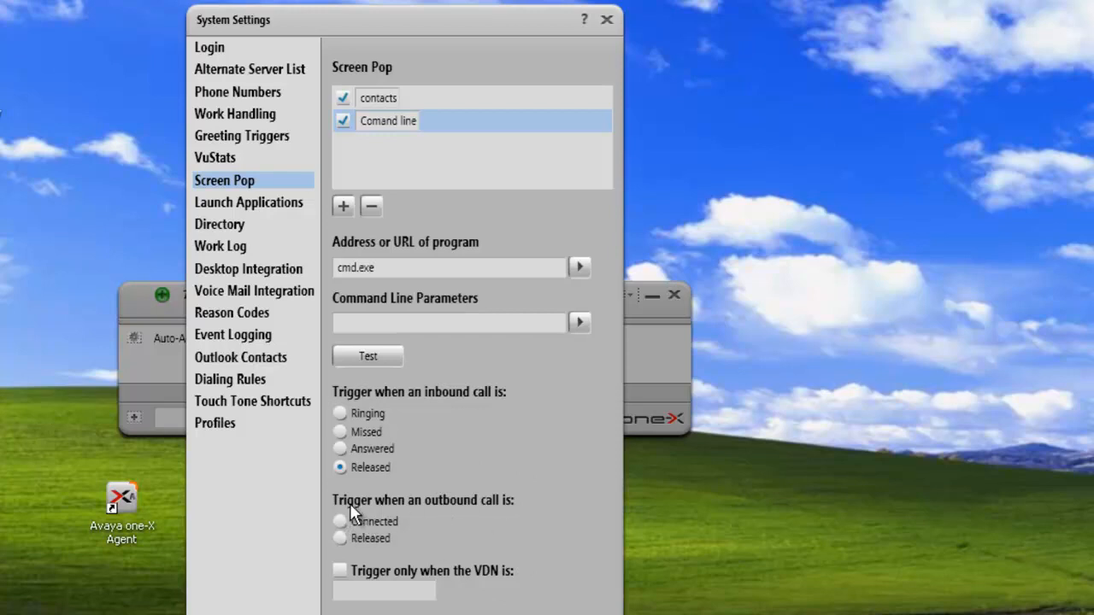
pyautogui.moveTo(406, 530)
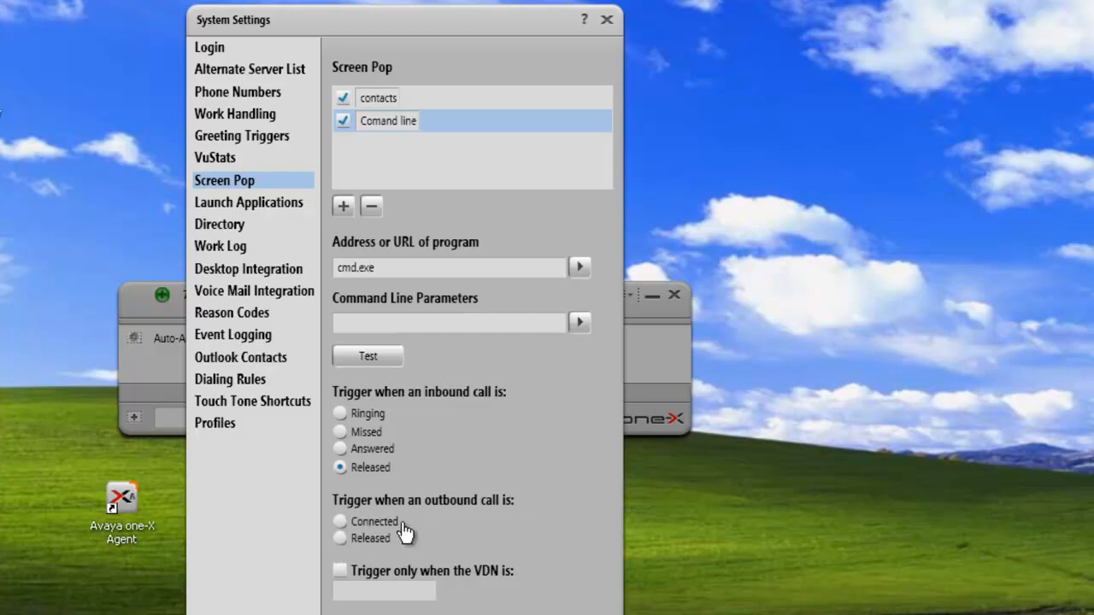
pyautogui.moveTo(551, 550)
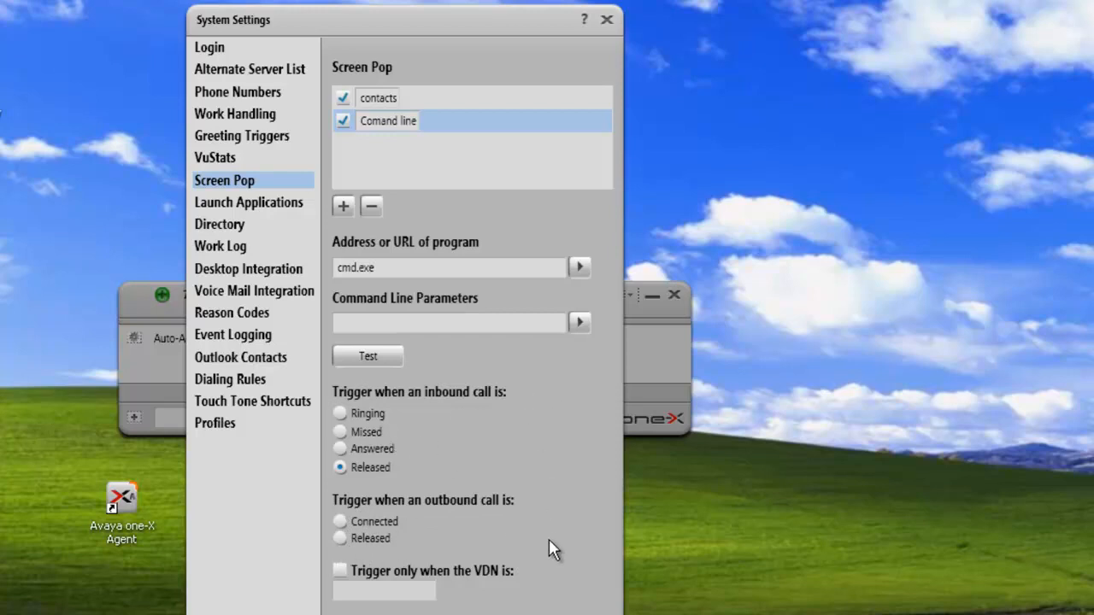
pyautogui.moveTo(562, 579)
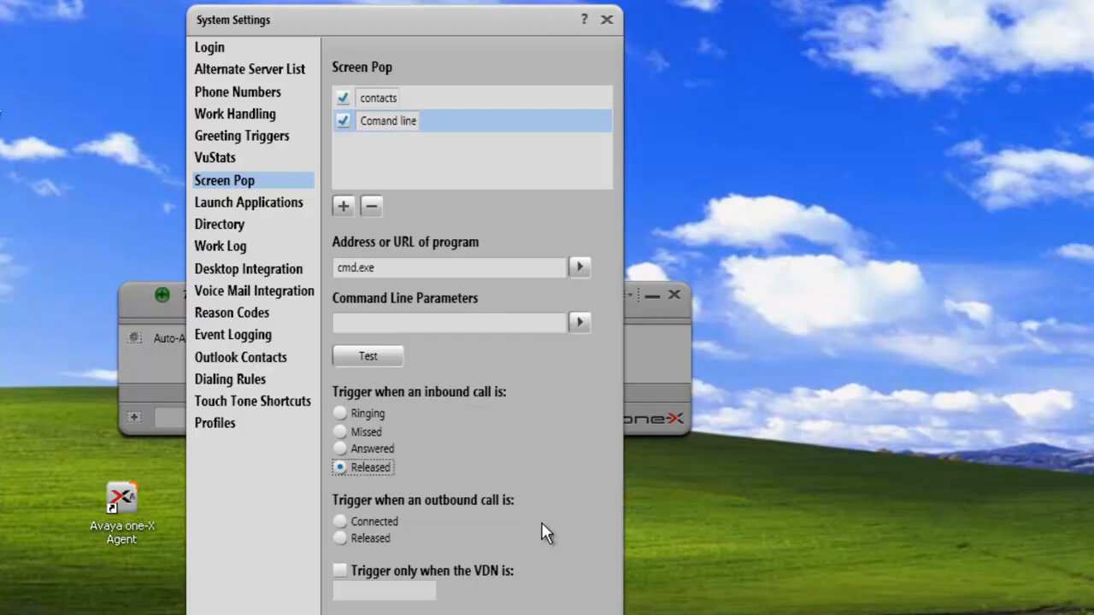
pyautogui.moveTo(461, 358)
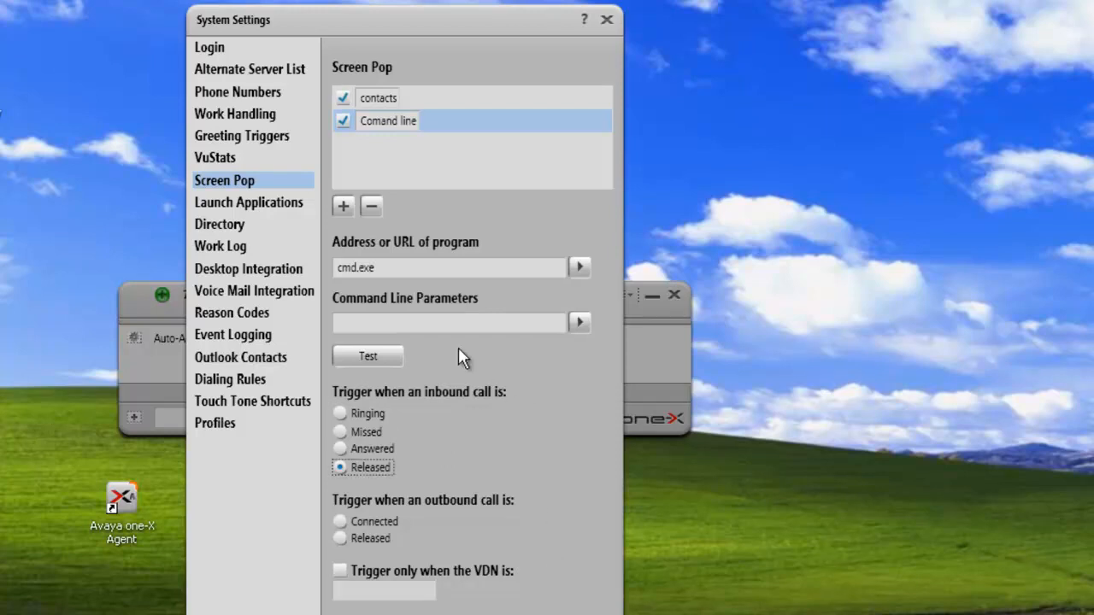
pyautogui.moveTo(418, 289)
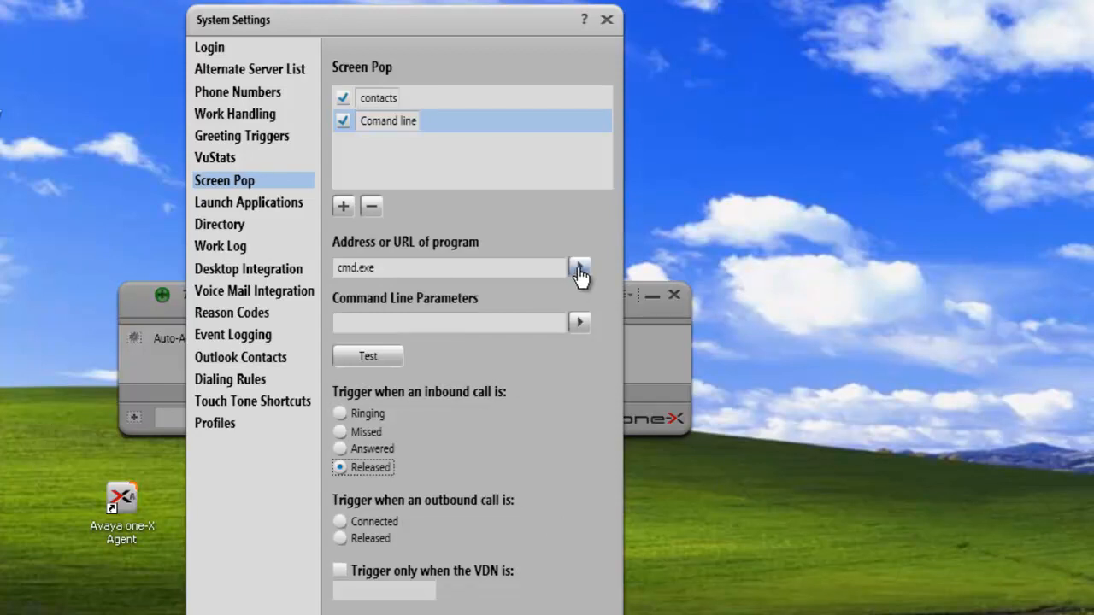
pyautogui.click(580, 268)
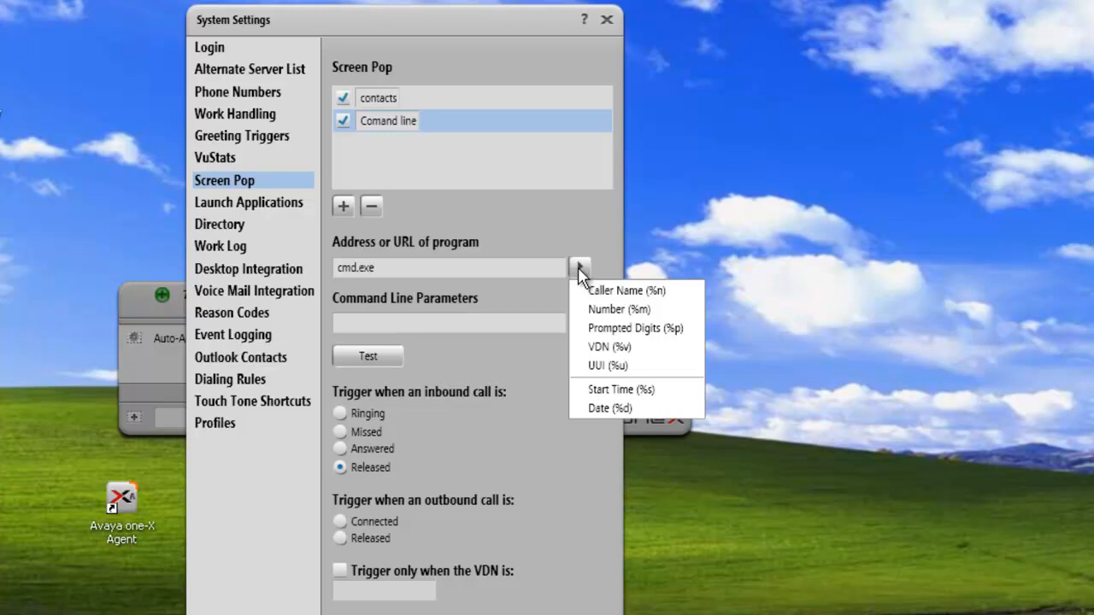
pyautogui.moveTo(468, 195)
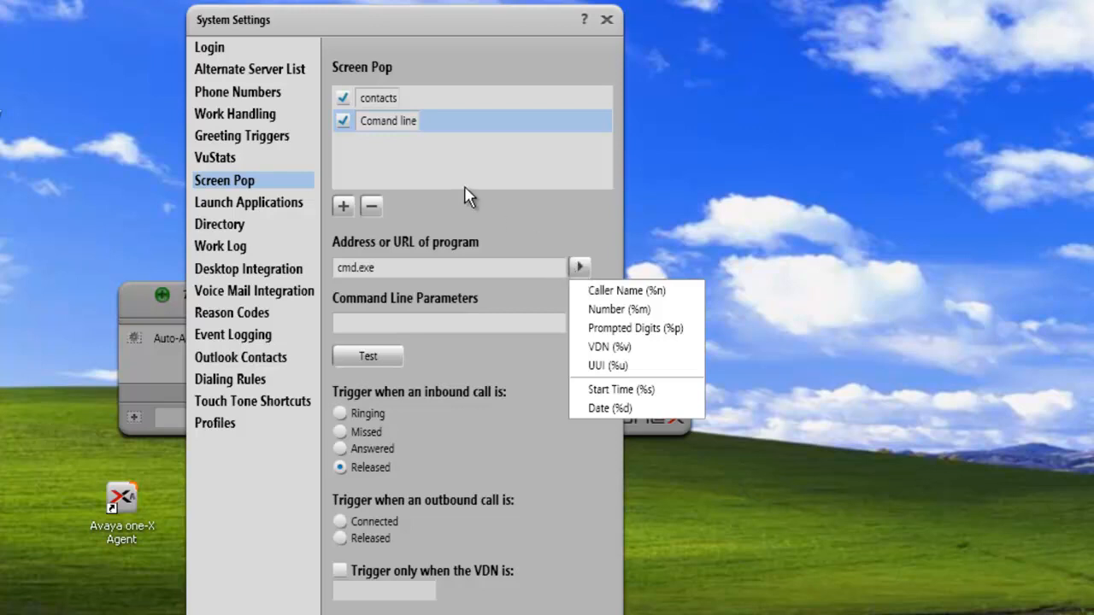
pyautogui.moveTo(526, 129)
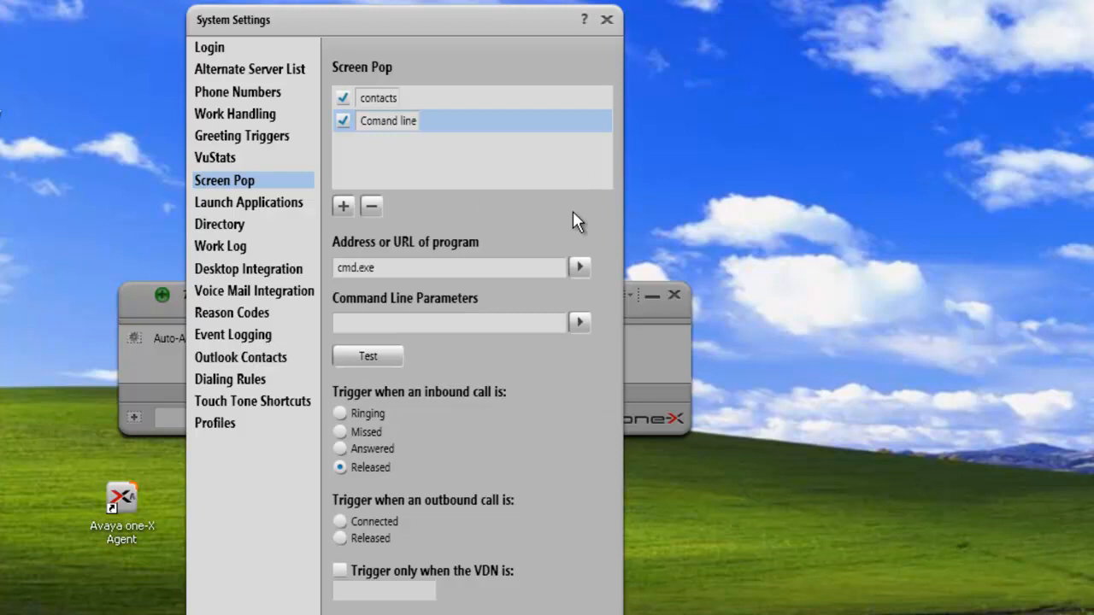
pyautogui.moveTo(490, 233)
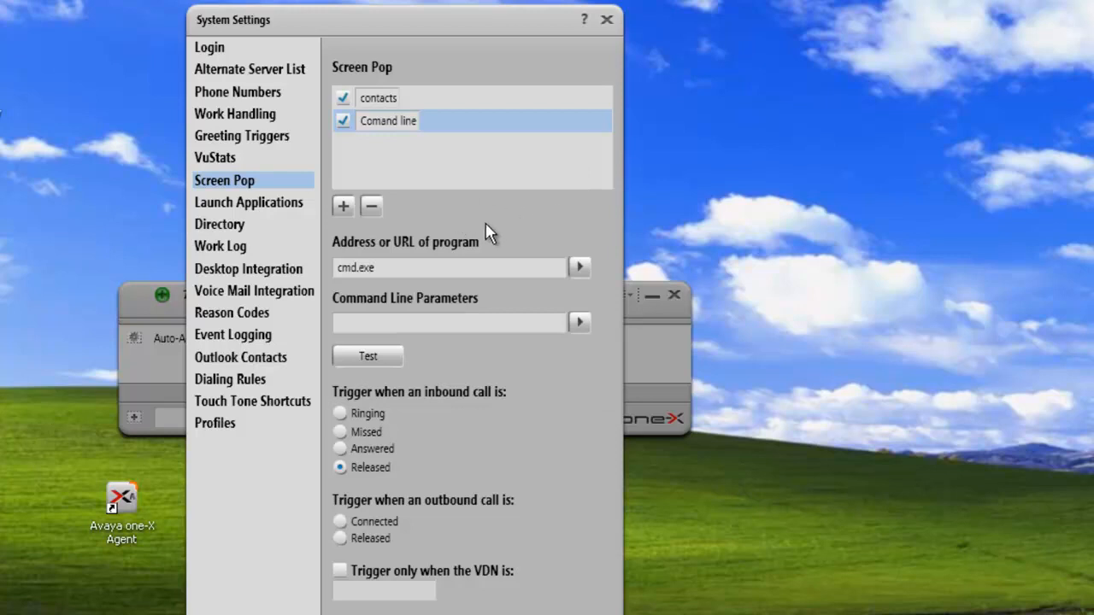
pyautogui.moveTo(508, 105)
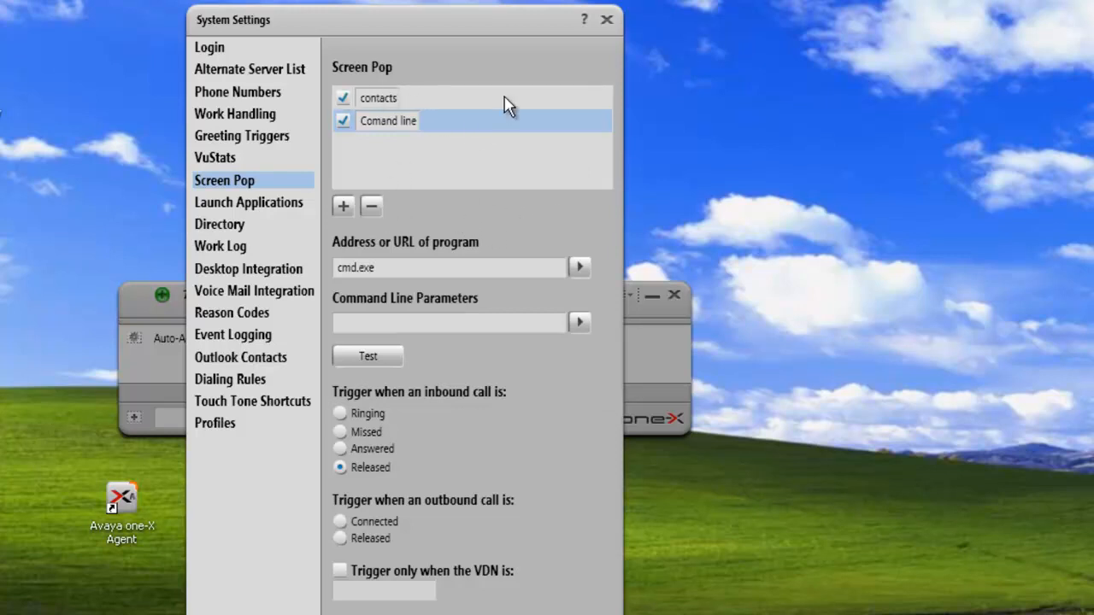
pyautogui.moveTo(419, 205)
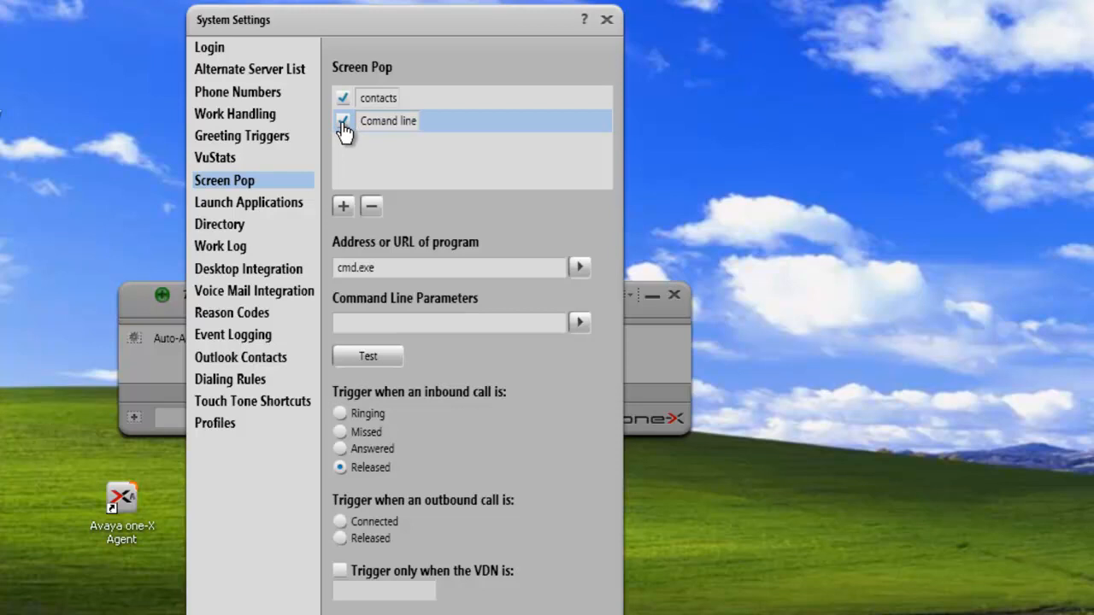
# Uncheck the Comand line screen pop, leaving contacts checked
pyautogui.click(342, 121)
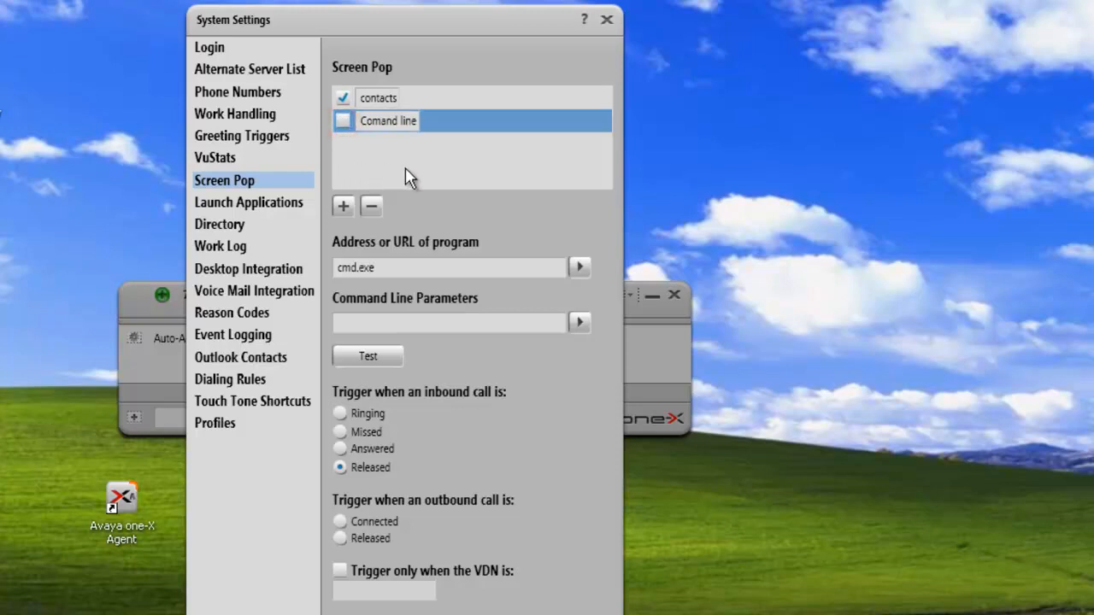
pyautogui.moveTo(444, 96)
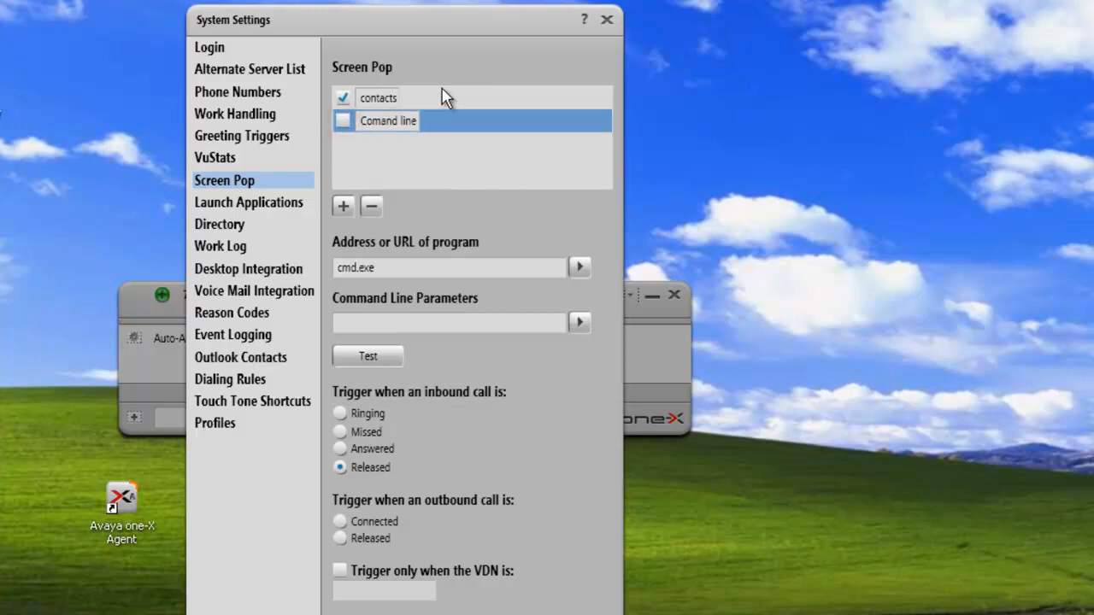
pyautogui.moveTo(316, 83)
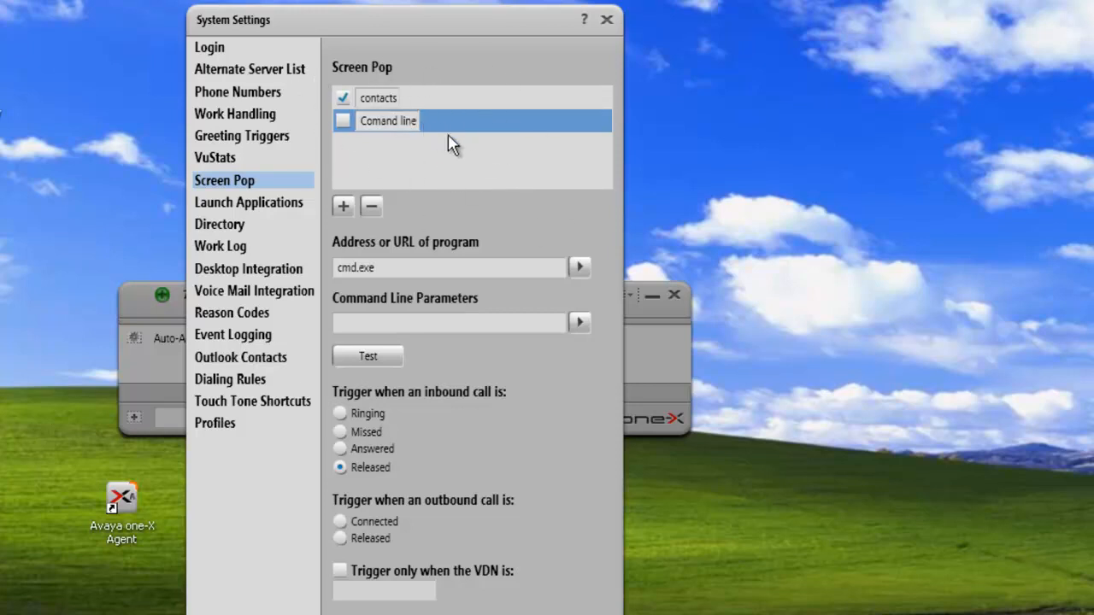
pyautogui.moveTo(483, 164)
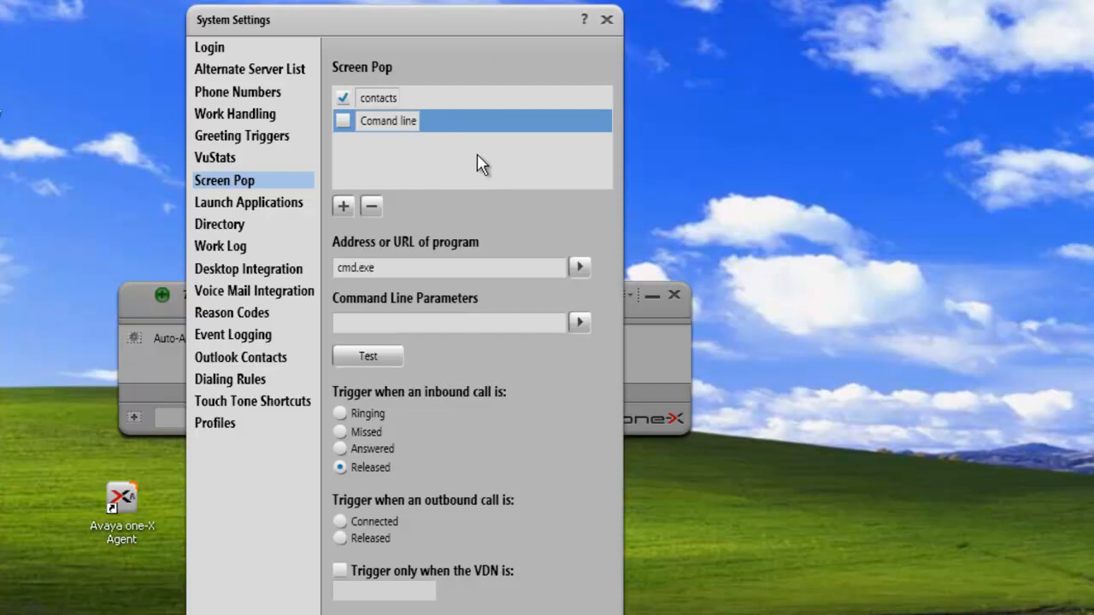
pyautogui.moveTo(457, 188)
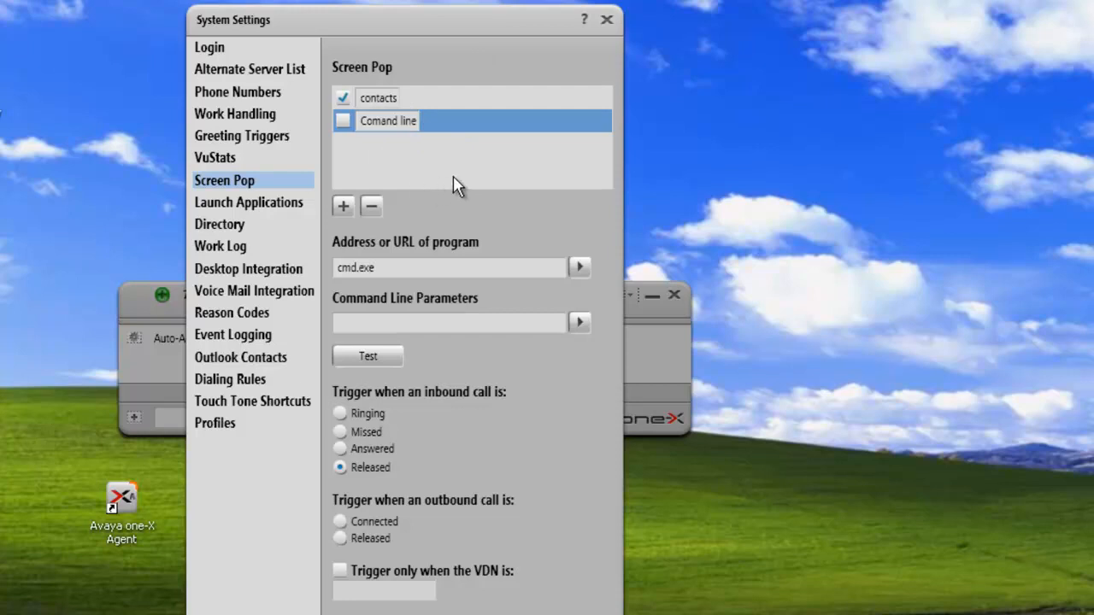
pyautogui.moveTo(368, 178)
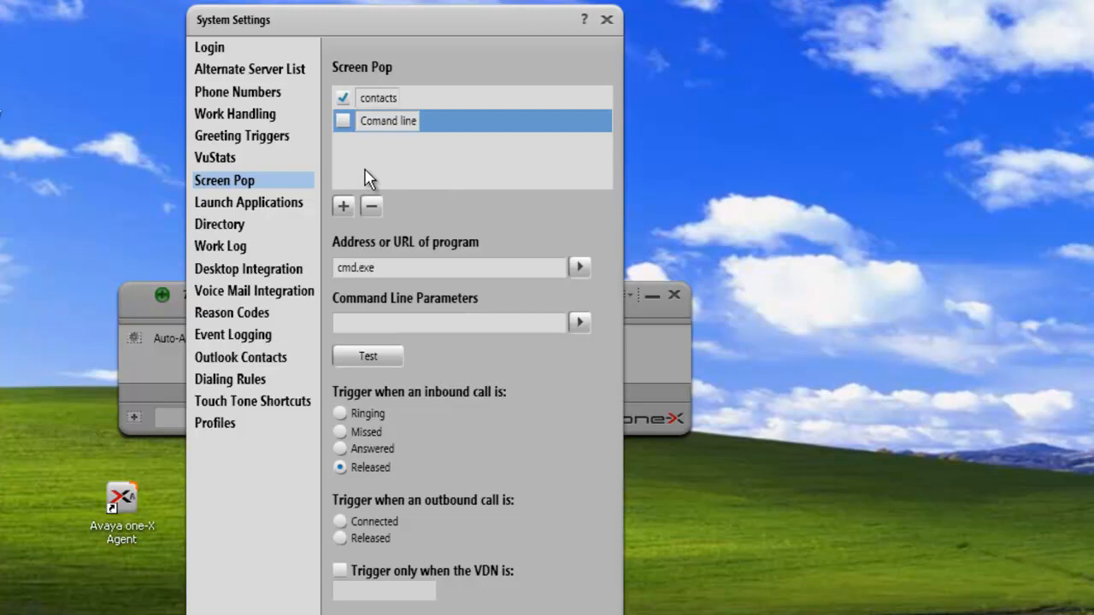
pyautogui.moveTo(434, 190)
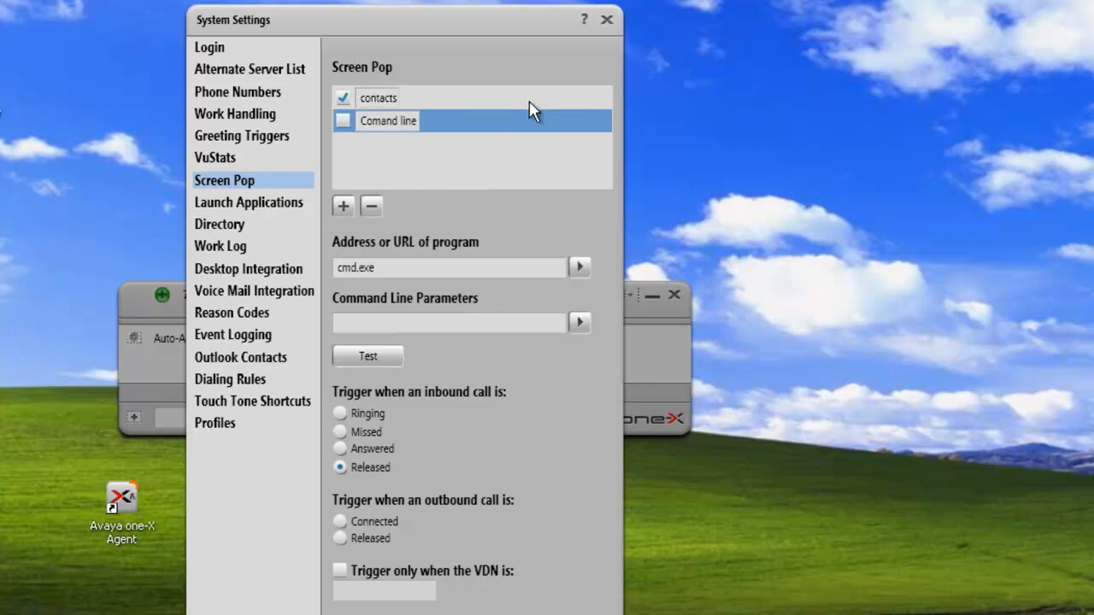
pyautogui.moveTo(526, 156)
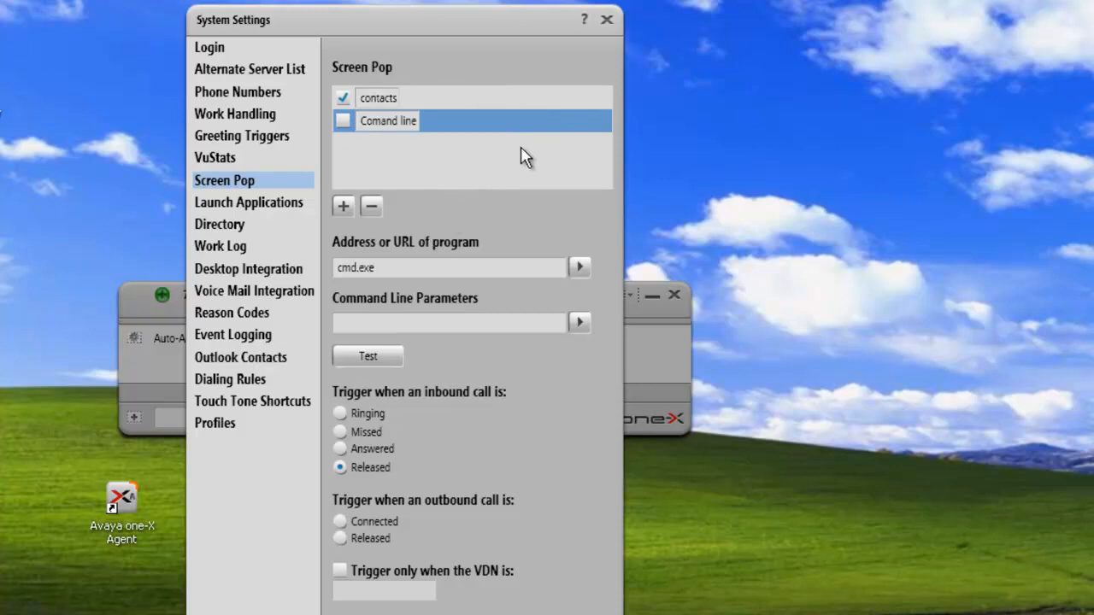
pyautogui.moveTo(410, 180)
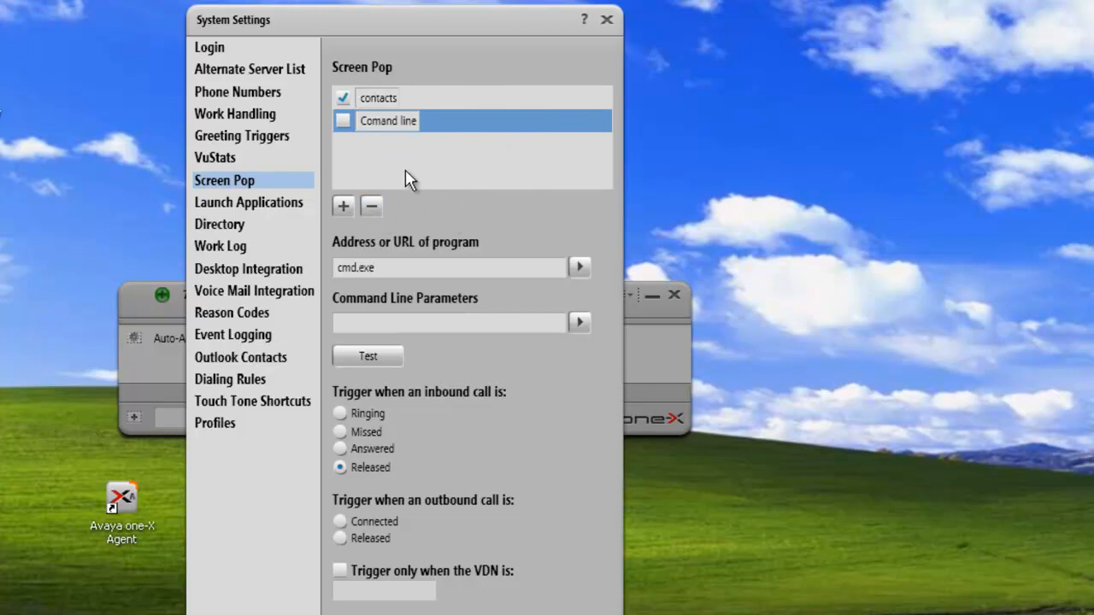
pyautogui.moveTo(560, 129)
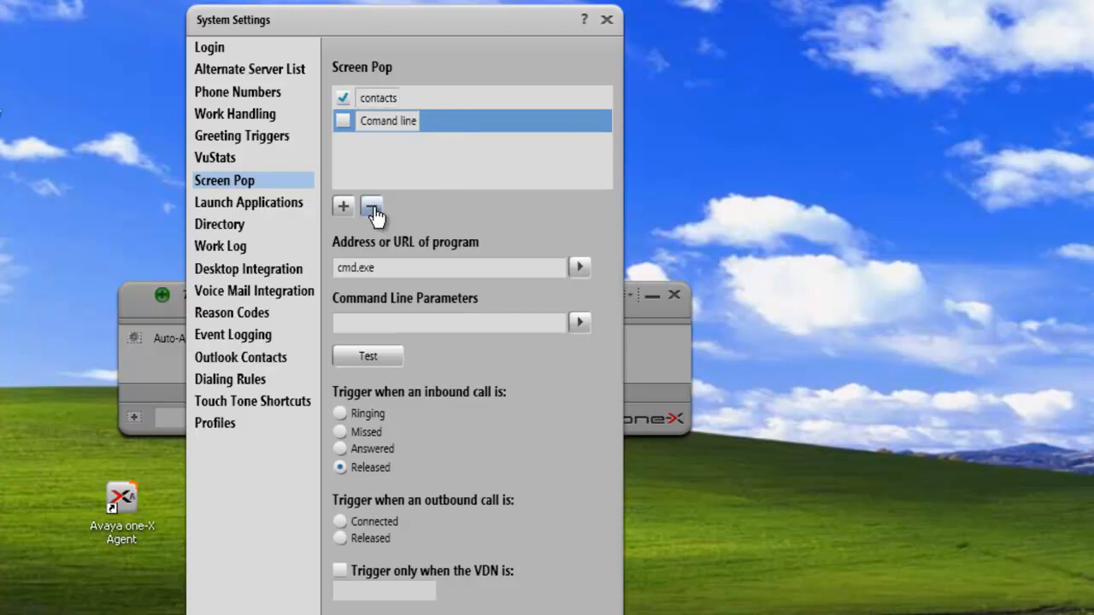
# Remove the Comand line pop, confirm Yes, and save with OK
pyautogui.click(372, 206)
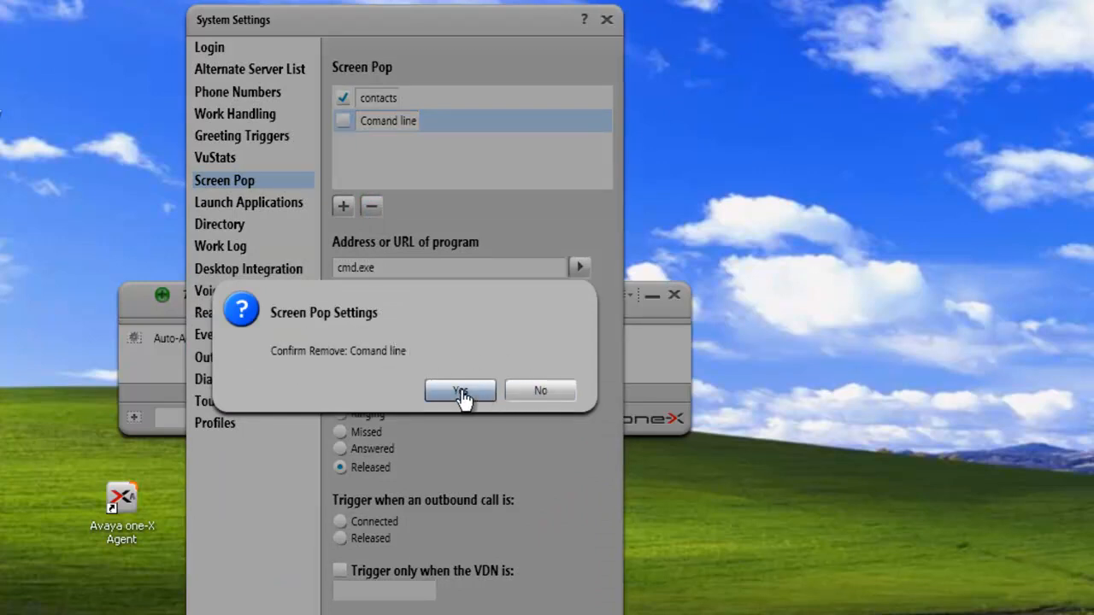
pyautogui.click(460, 391)
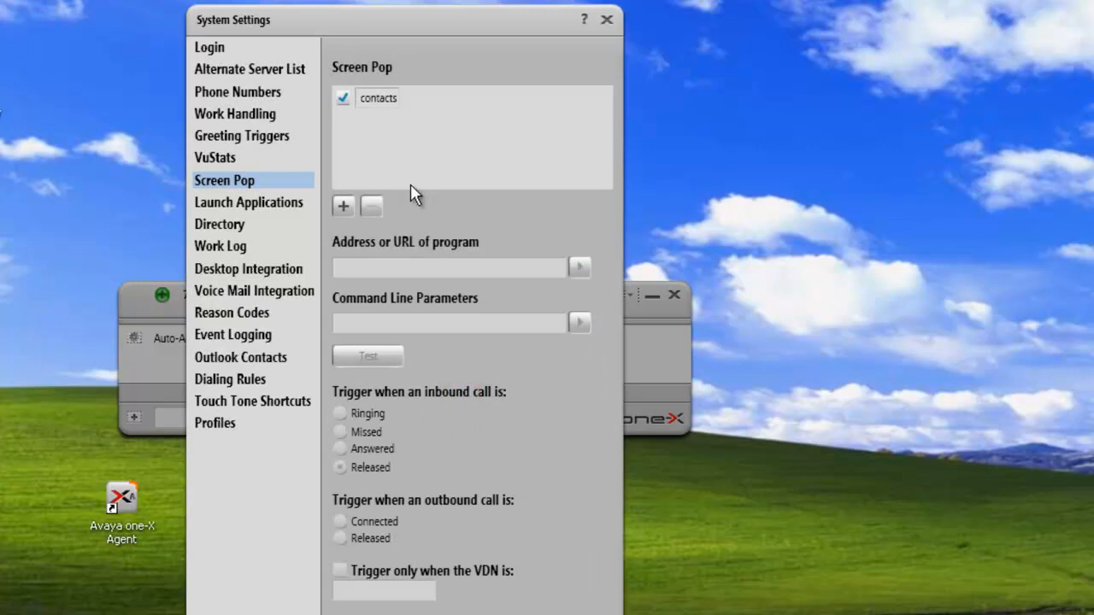
pyautogui.moveTo(417, 161)
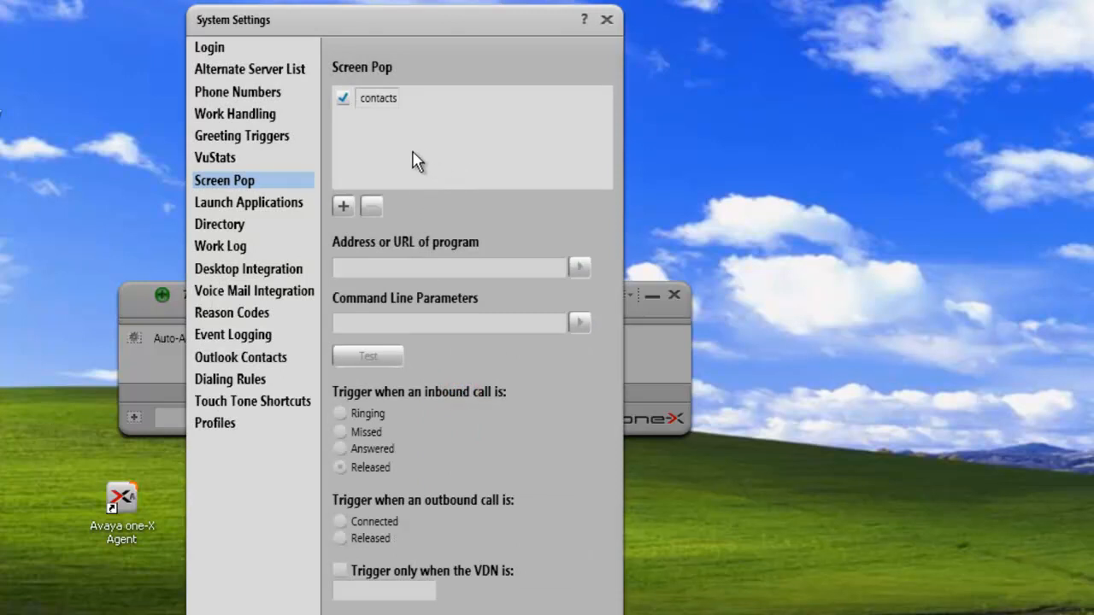
pyautogui.moveTo(411, 545)
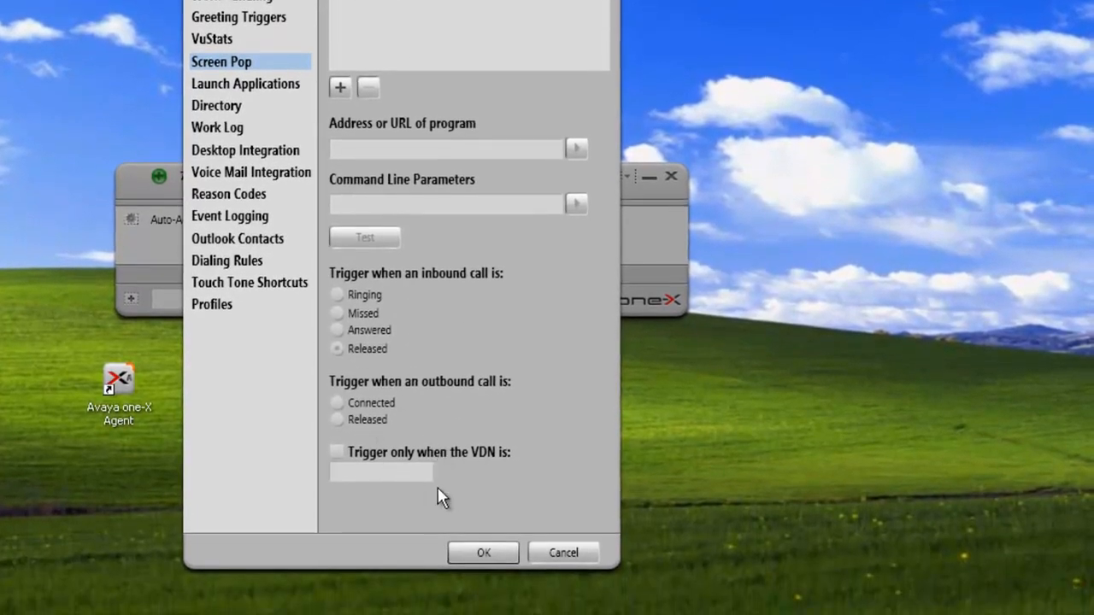
pyautogui.click(483, 553)
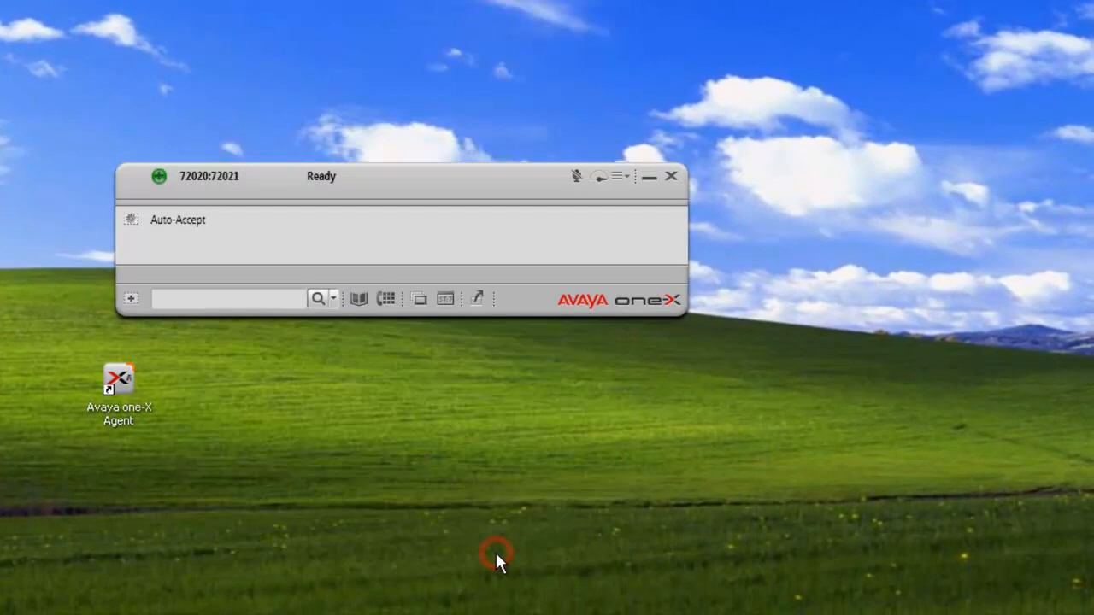